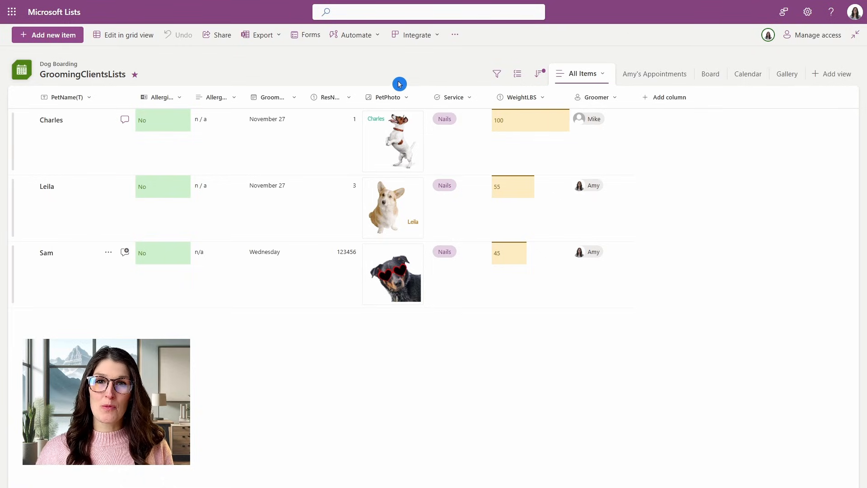
# Start a new rule from Automate that triggers when an item is modified.
pyautogui.click(354, 35)
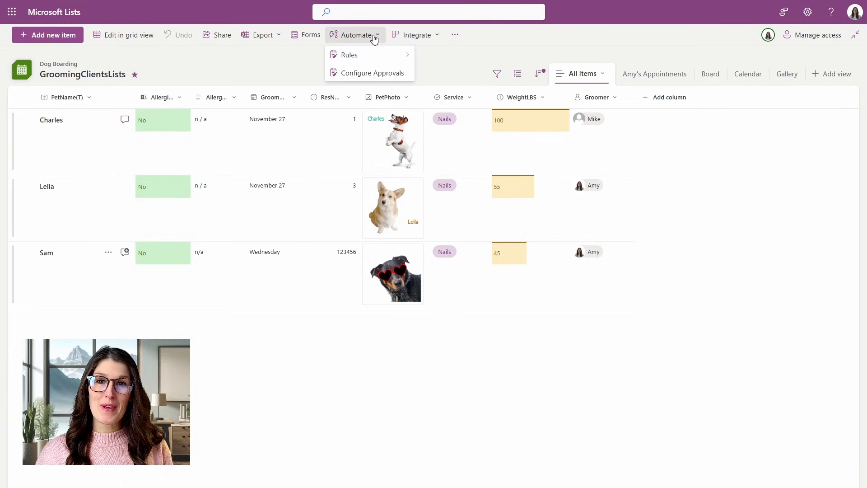
pyautogui.moveTo(348, 73)
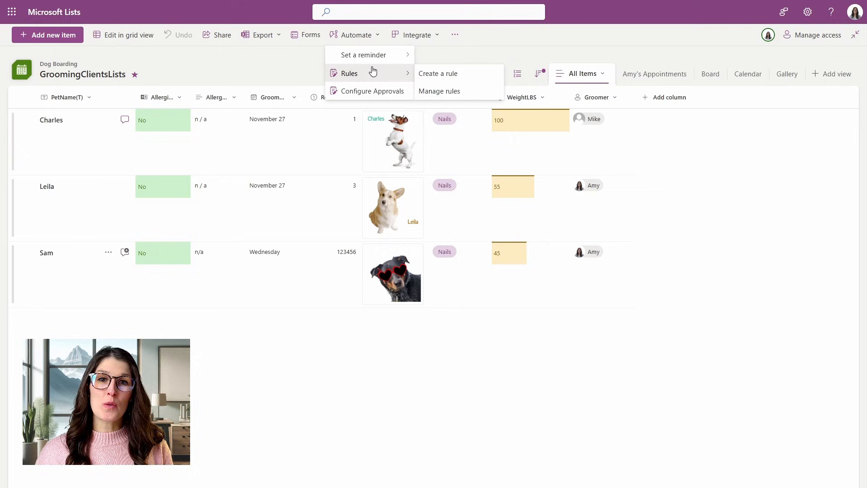
pyautogui.click(438, 74)
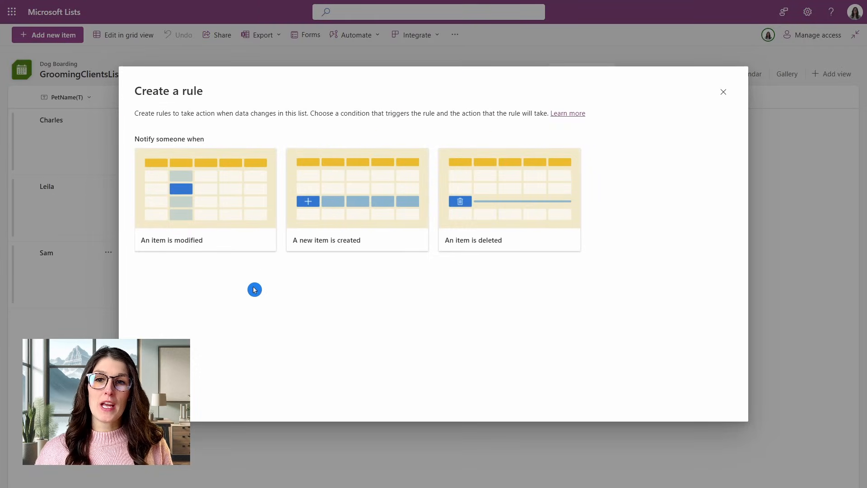
pyautogui.moveTo(241, 294)
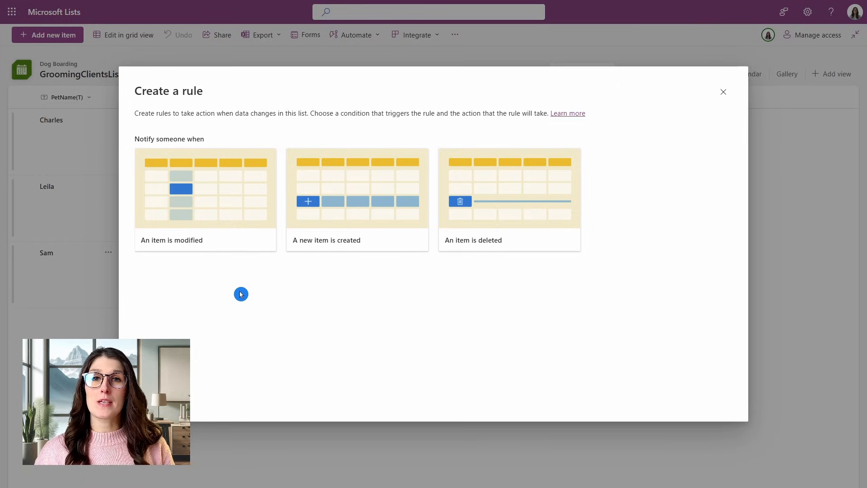
pyautogui.moveTo(250, 291)
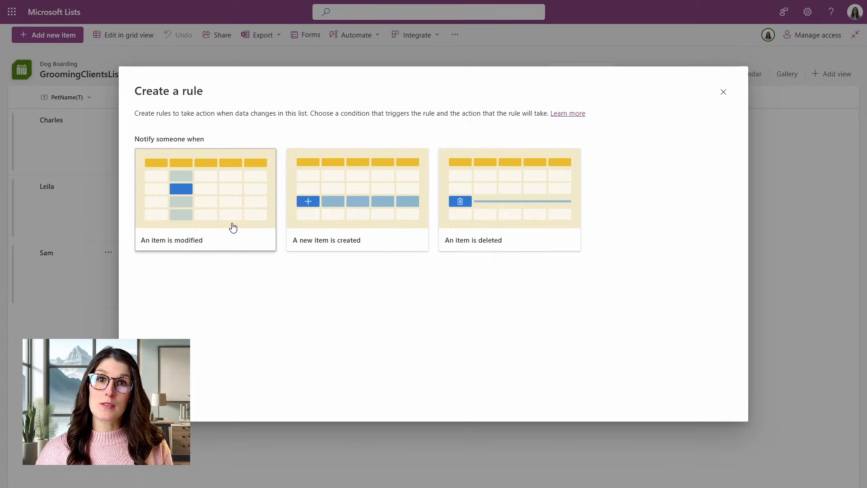
pyautogui.click(205, 199)
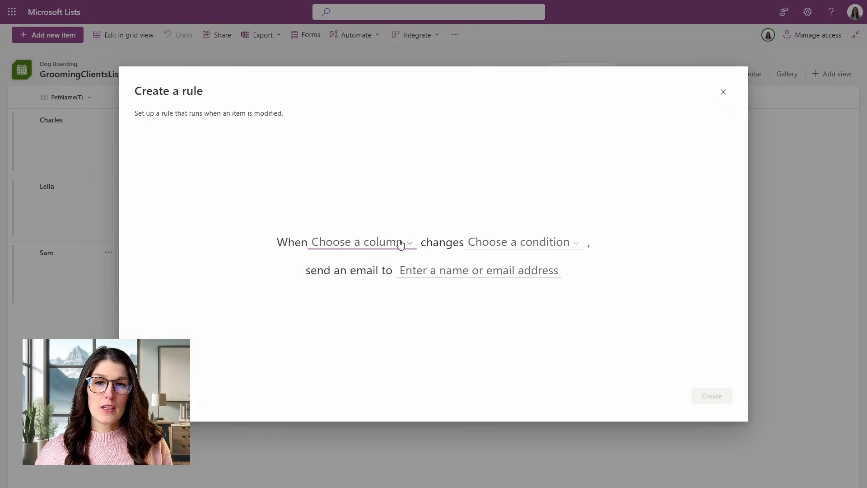
# Watch GroomDate changing to anything, email the Groomer, and create the rule.
pyautogui.click(359, 242)
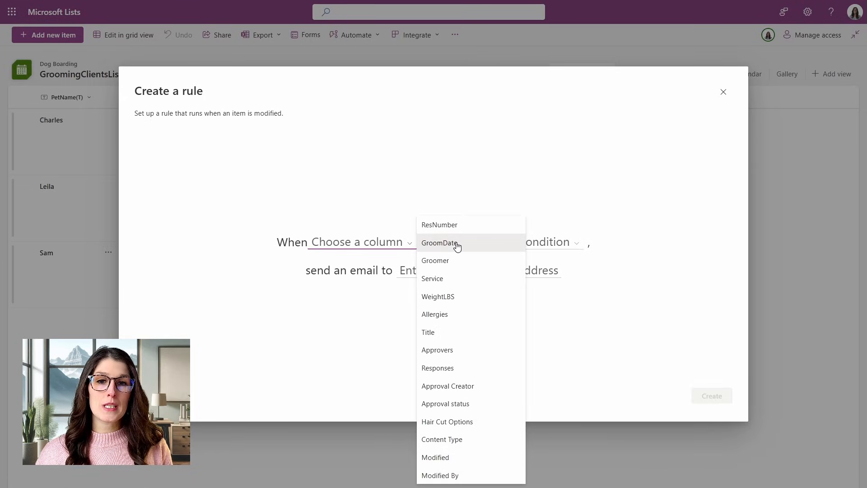
pyautogui.click(439, 243)
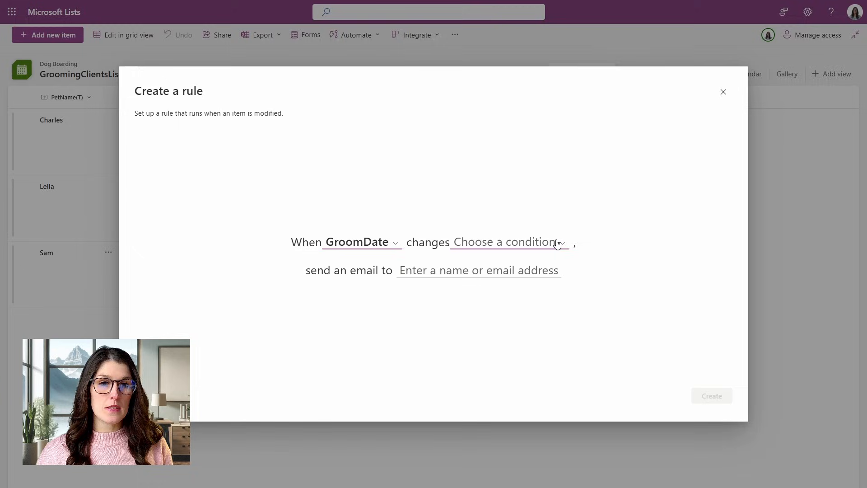
pyautogui.click(506, 242)
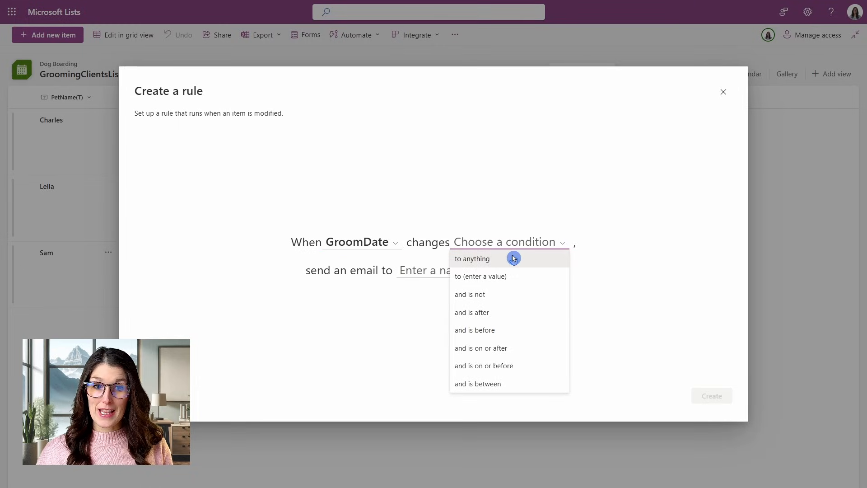
pyautogui.click(472, 258)
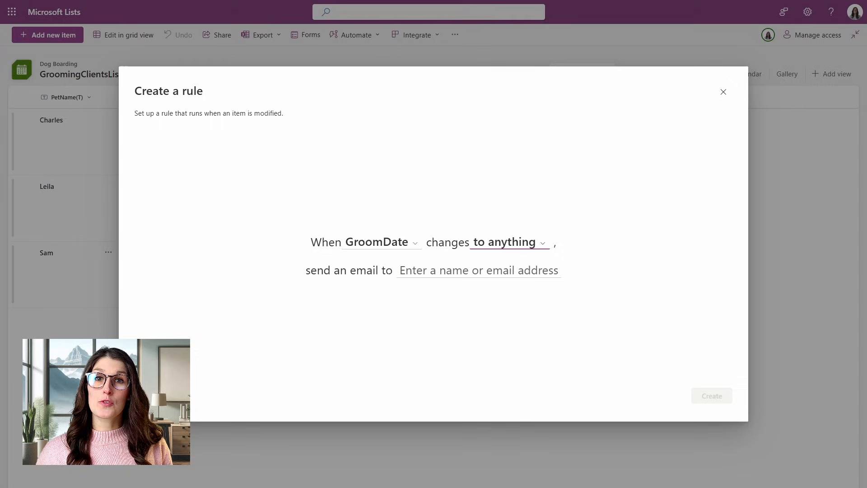
pyautogui.click(478, 270)
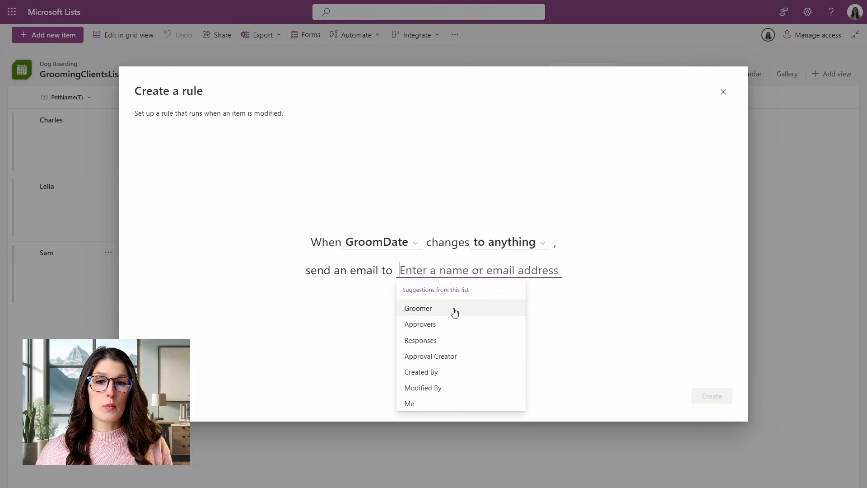
pyautogui.click(418, 308)
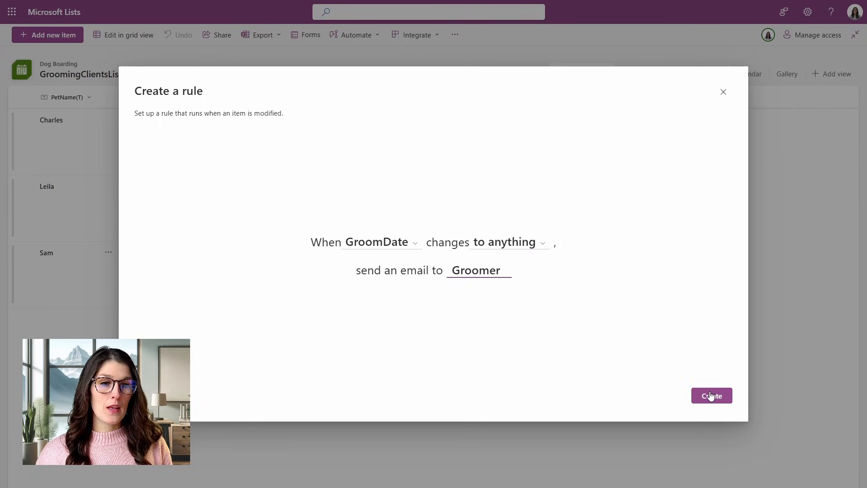
pyautogui.click(711, 396)
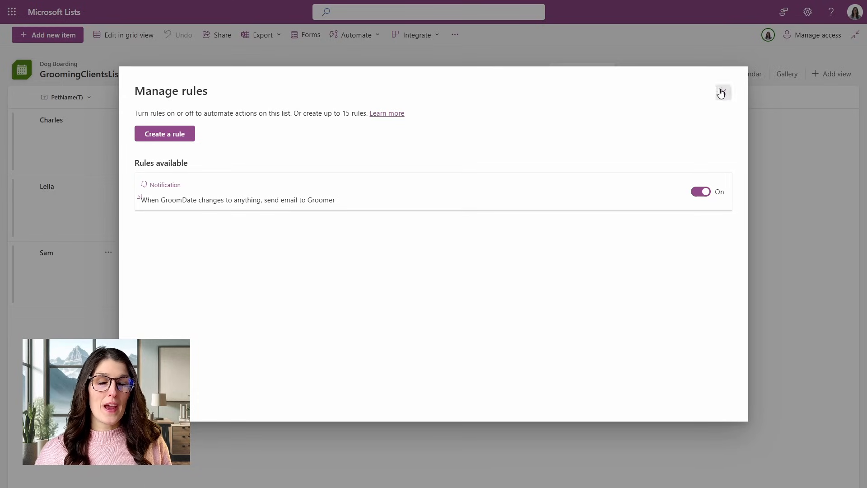
# Close Manage rules and open Sam's grooming entry for editing.
pyautogui.click(722, 92)
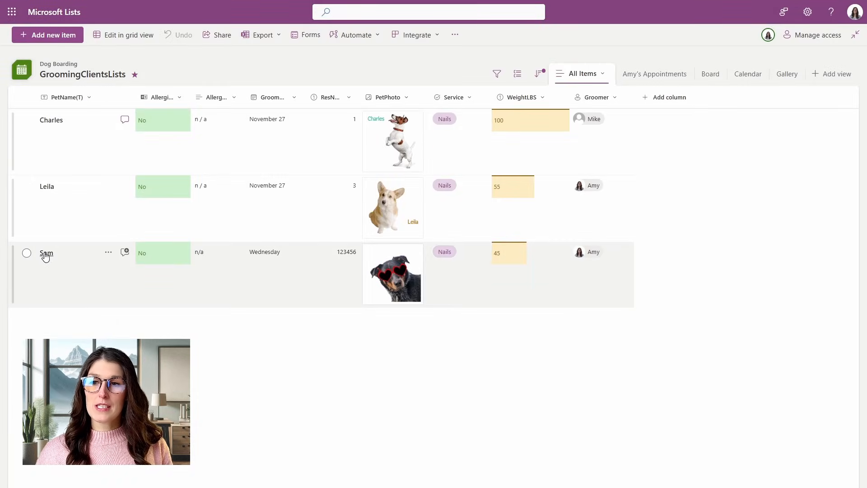
pyautogui.click(46, 253)
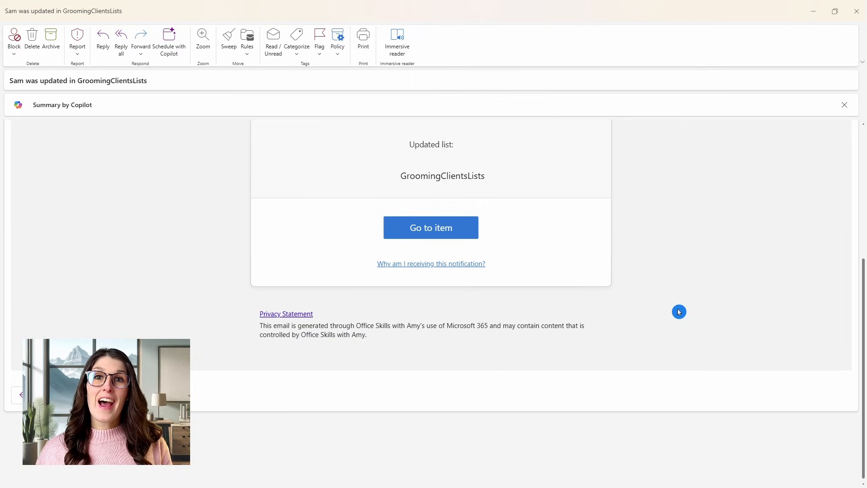
pyautogui.moveTo(681, 317)
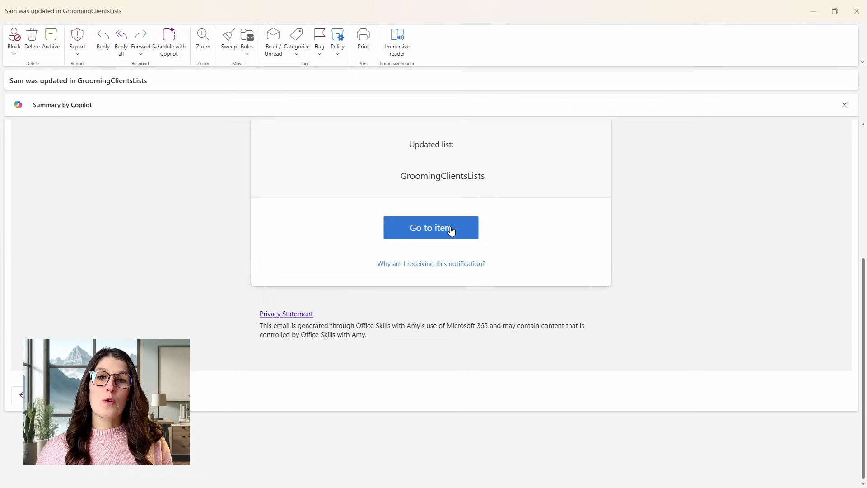
pyautogui.moveTo(431, 228)
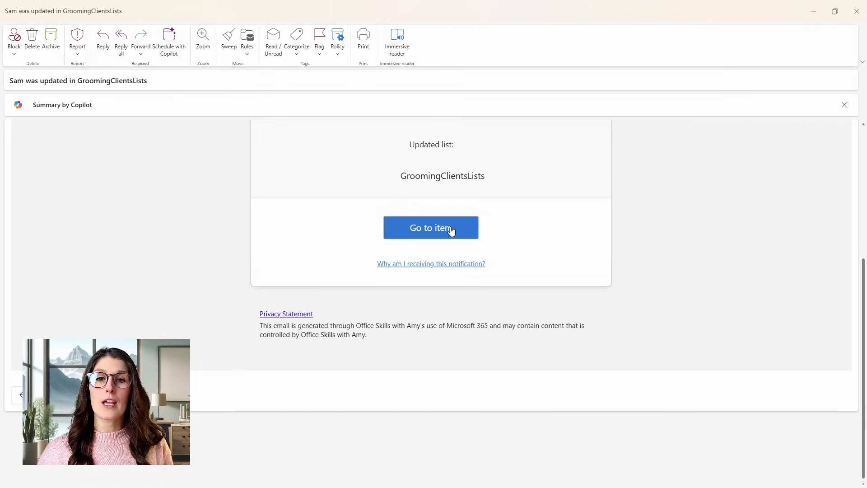
# Go to Sam's updated item from the 'Sam was updated' notification email.
pyautogui.click(430, 228)
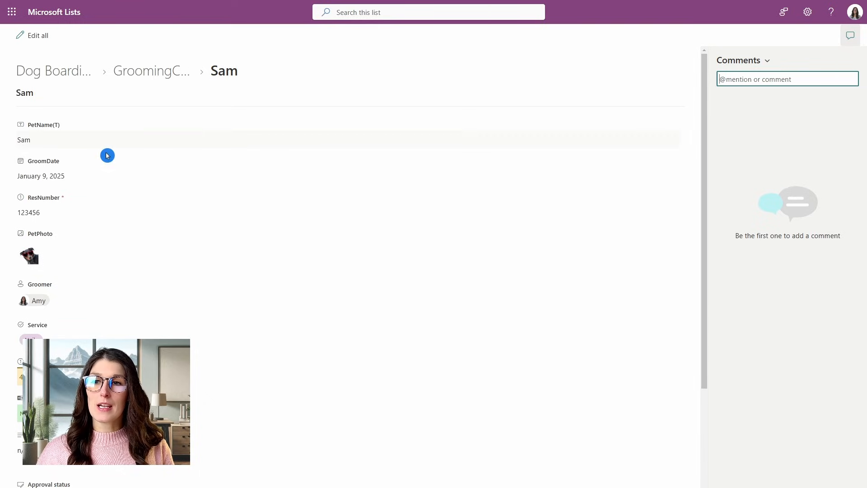
pyautogui.moveTo(240, 180)
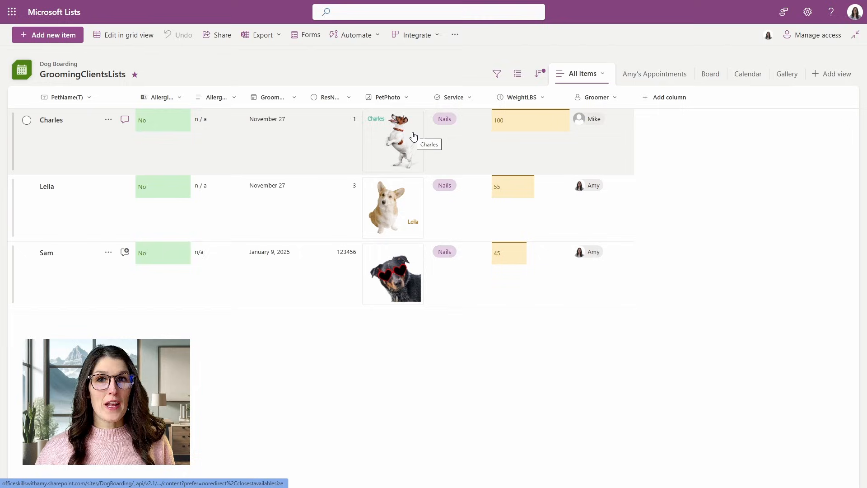
# In Manage rules, toggle the GroomDate rule off and back on.
pyautogui.click(354, 36)
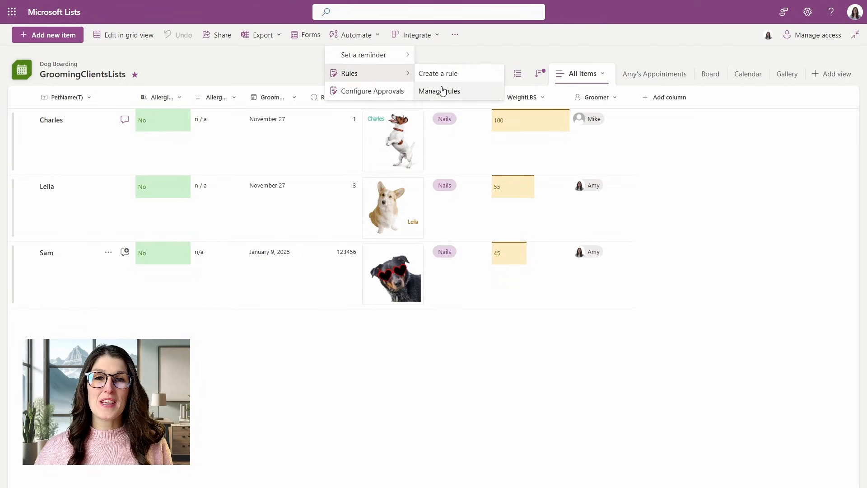
pyautogui.click(439, 90)
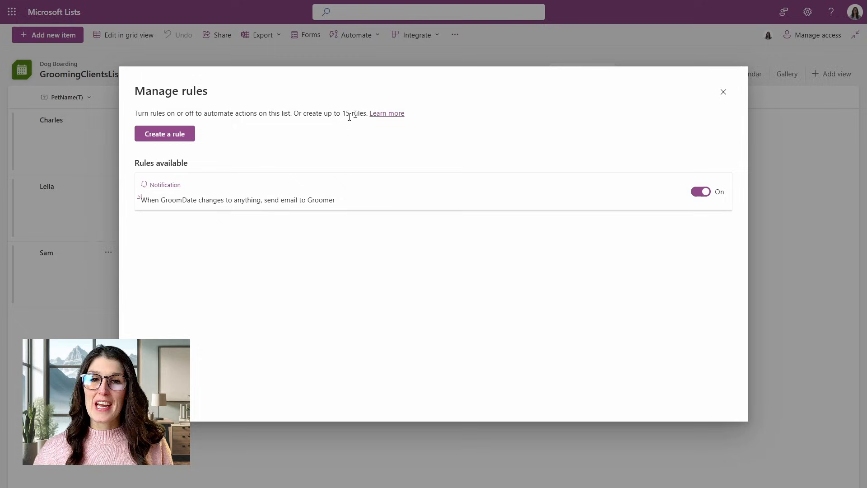
pyautogui.click(700, 191)
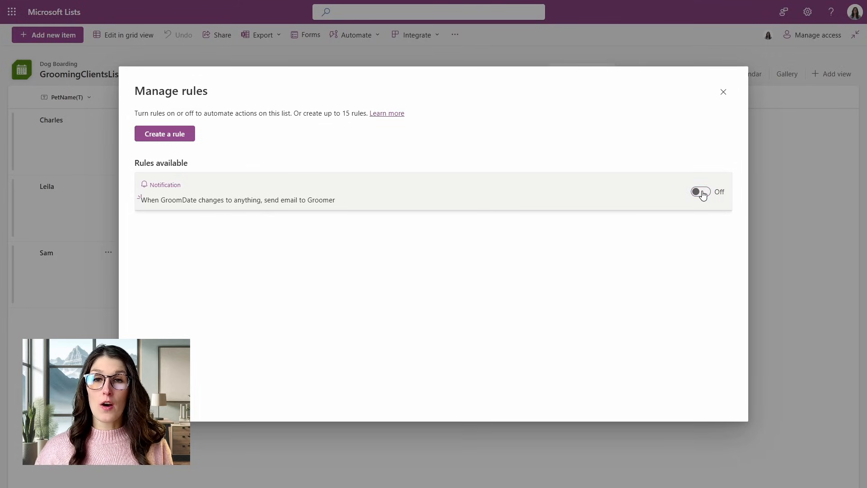
pyautogui.click(701, 191)
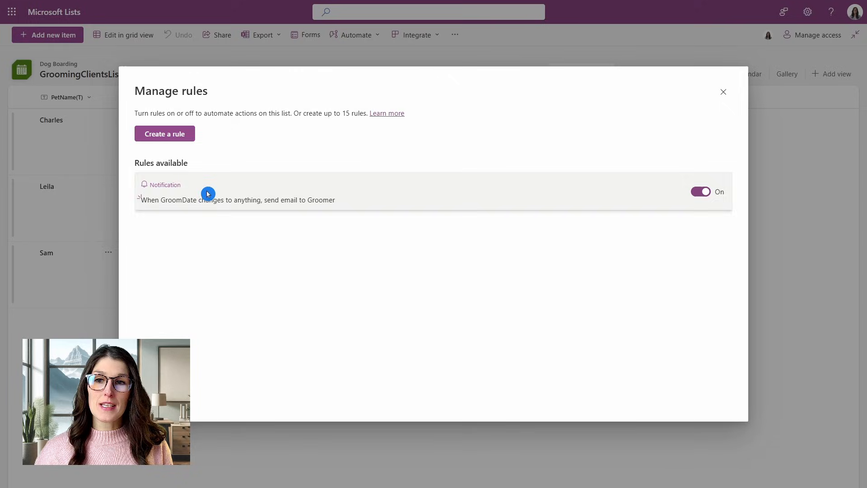
# Delete the GroomDate rule and return to the list with no rules left.
pyautogui.click(237, 200)
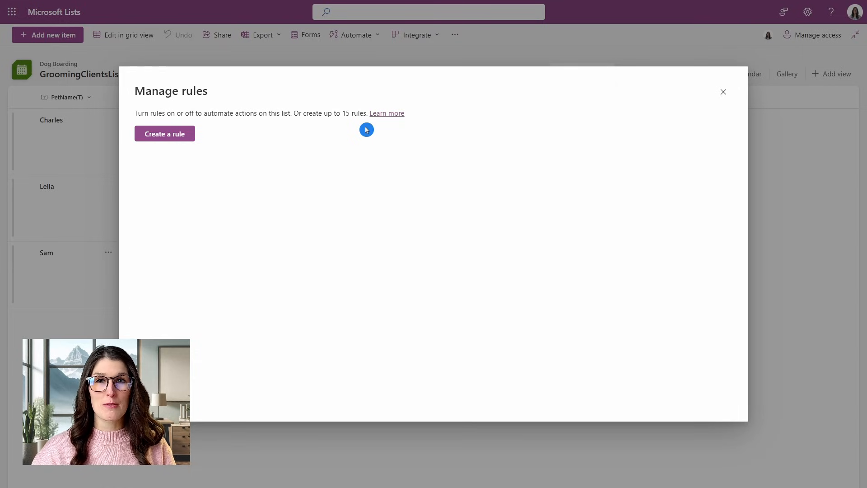
pyautogui.click(722, 92)
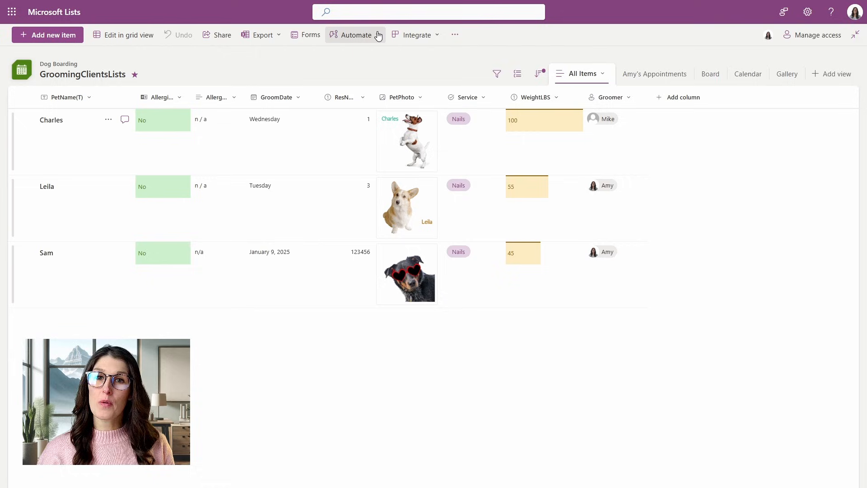
# Start Set a reminder on GroomDate and review its connected apps.
pyautogui.click(356, 36)
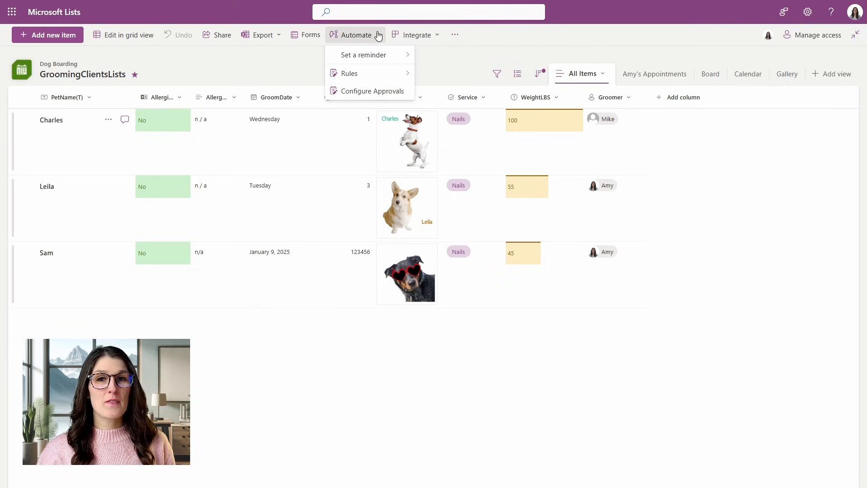
pyautogui.moveTo(378, 40)
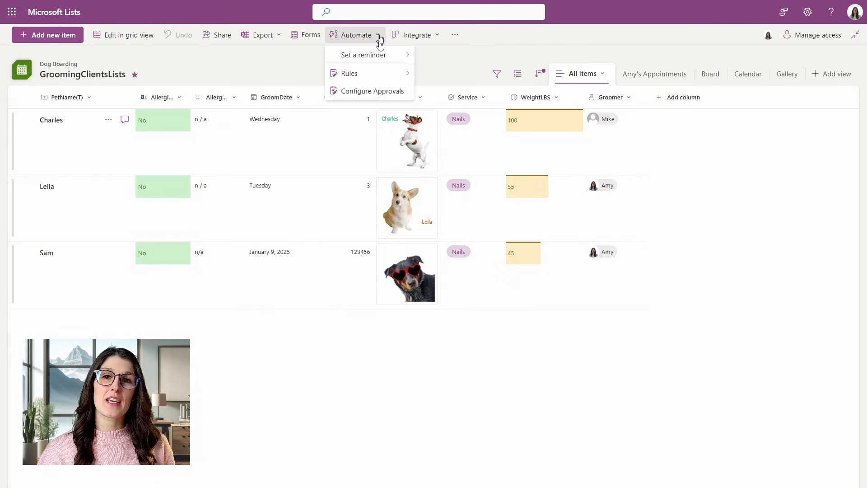
pyautogui.moveTo(363, 55)
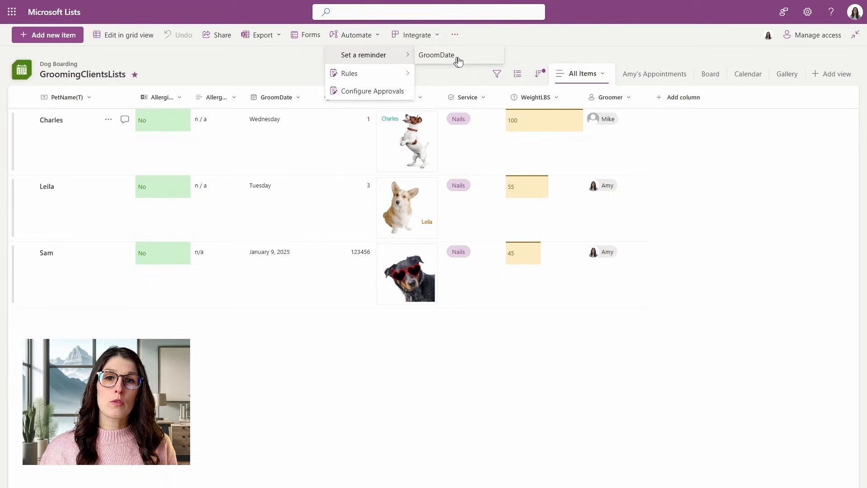
pyautogui.moveTo(463, 60)
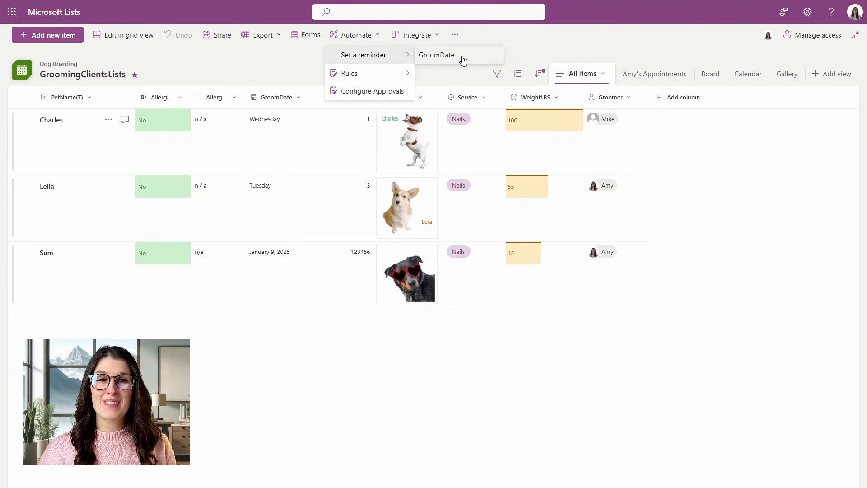
pyautogui.click(436, 56)
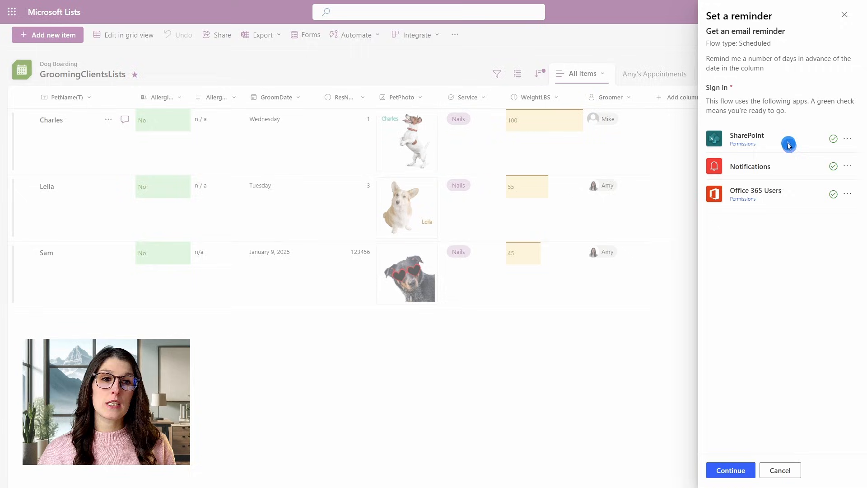
pyautogui.moveTo(799, 194)
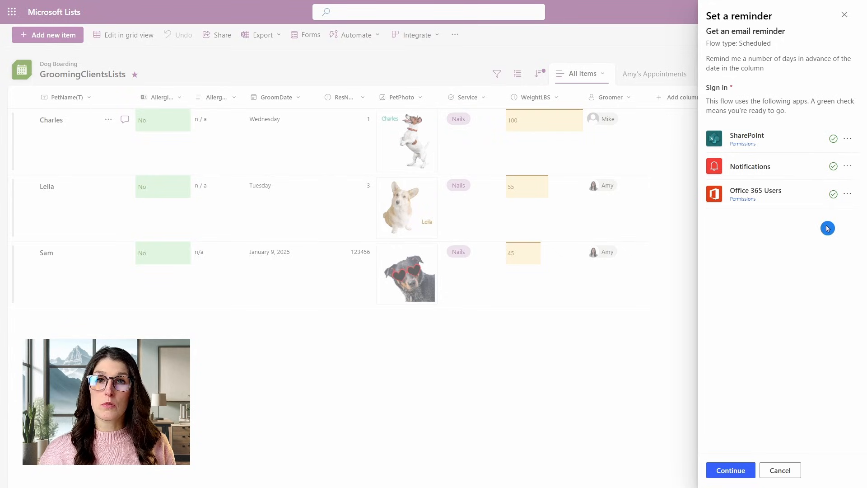
pyautogui.moveTo(810, 221)
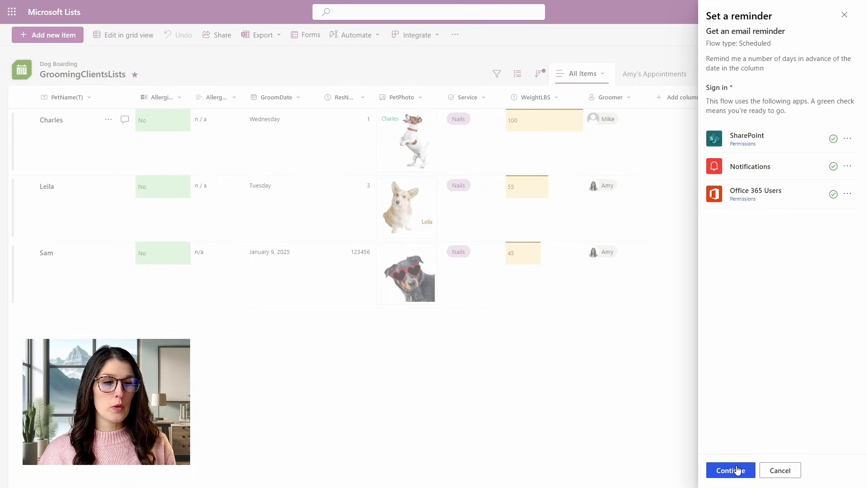
# Create the flow GroomDateReminder sending reminders 2 days in advance.
pyautogui.click(729, 469)
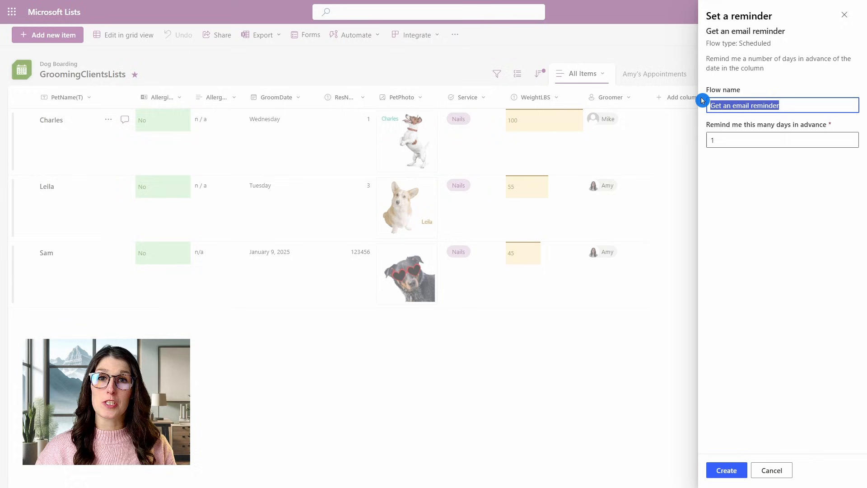
pyautogui.write('GroomDateReminder')
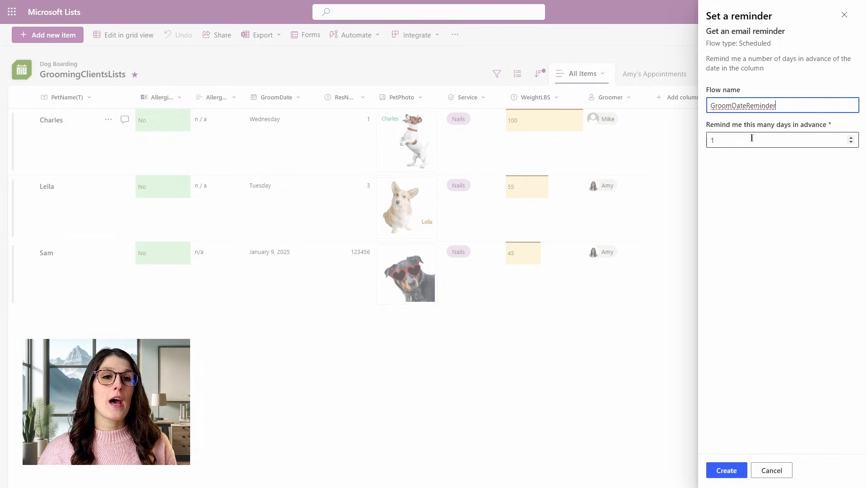
pyautogui.write('2')
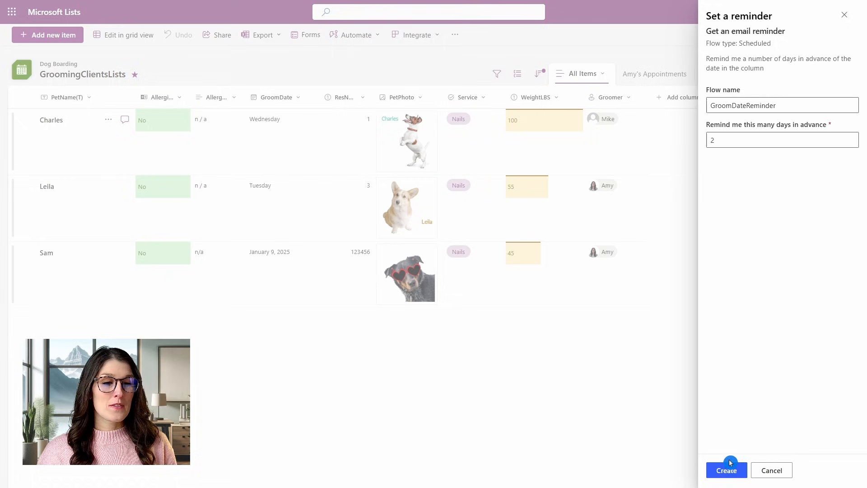
pyautogui.click(725, 469)
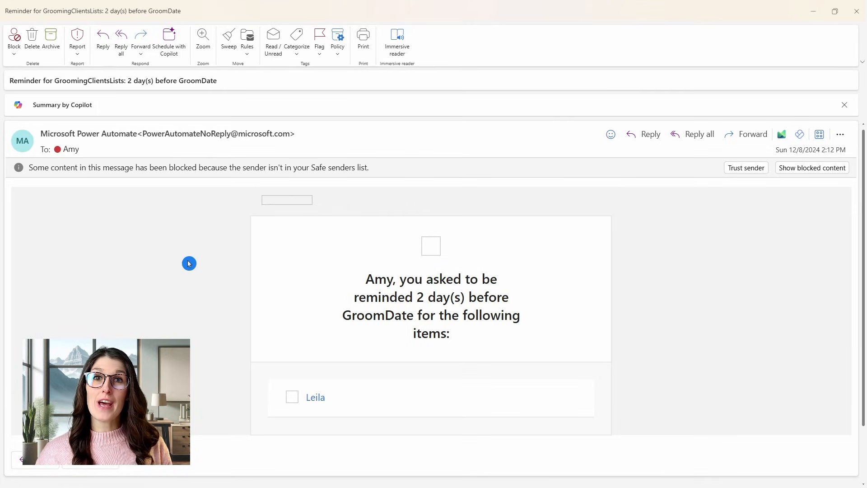
pyautogui.moveTo(161, 181)
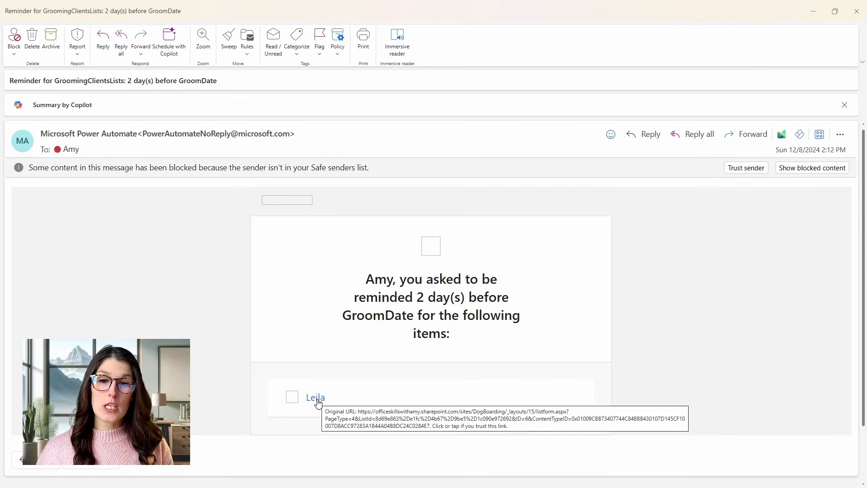
# Open Leila's item from the Power Automate reminder email.
pyautogui.click(314, 397)
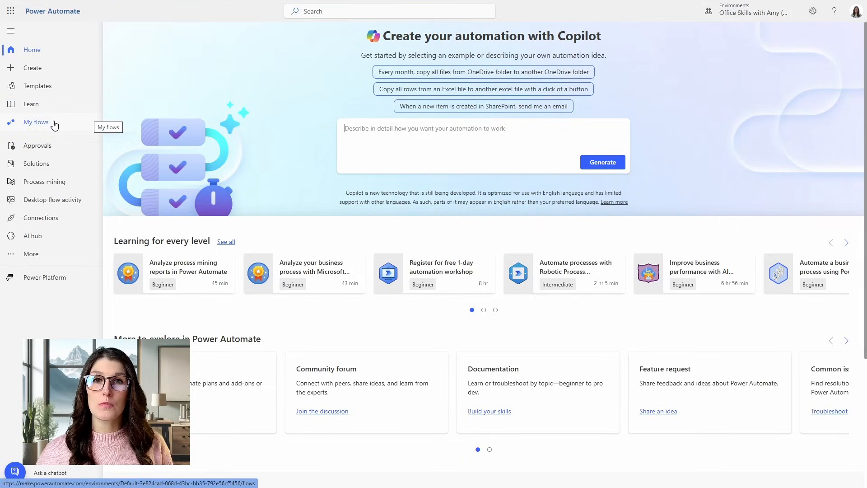
# Show My flows, listing GroomDateReminder as a scheduled cloud flow.
pyautogui.click(35, 122)
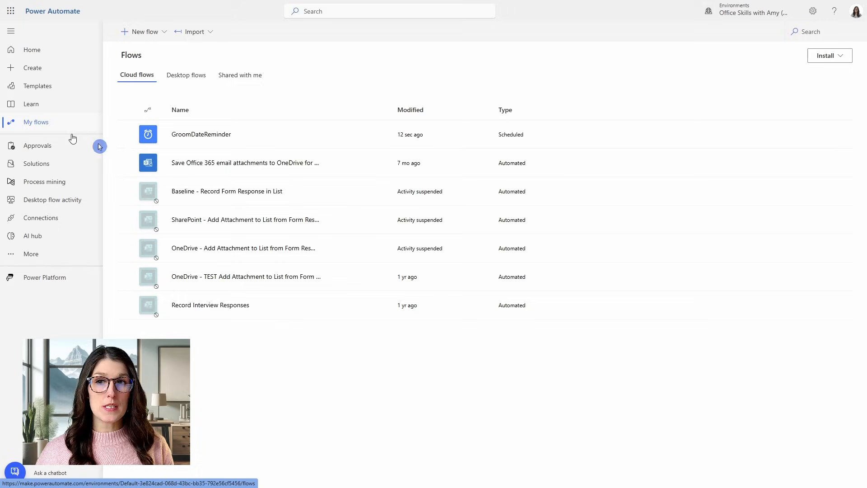
pyautogui.moveTo(191, 133)
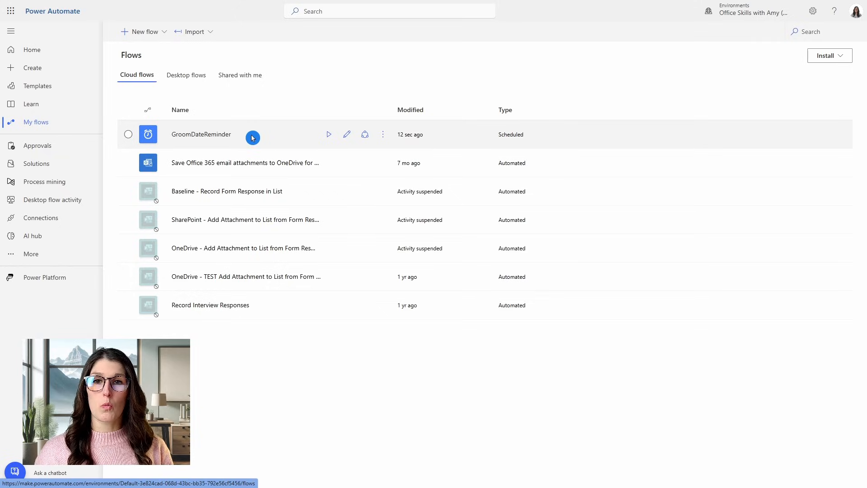
pyautogui.click(202, 135)
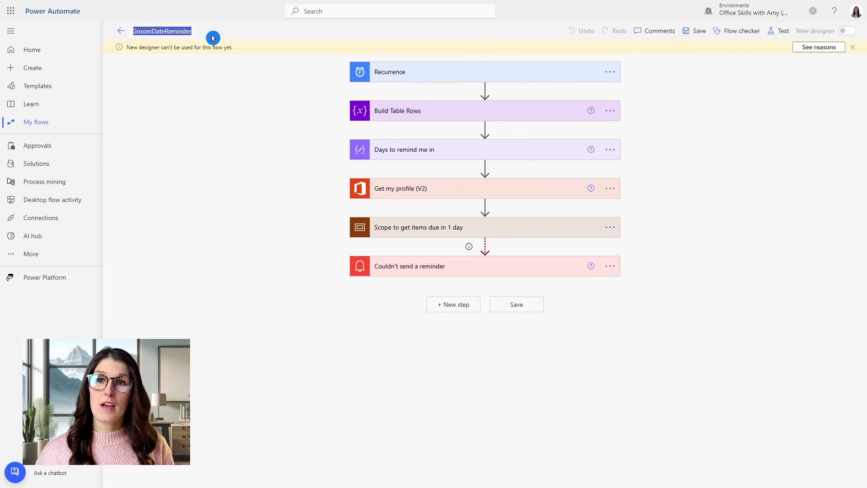
pyautogui.moveTo(698, 31)
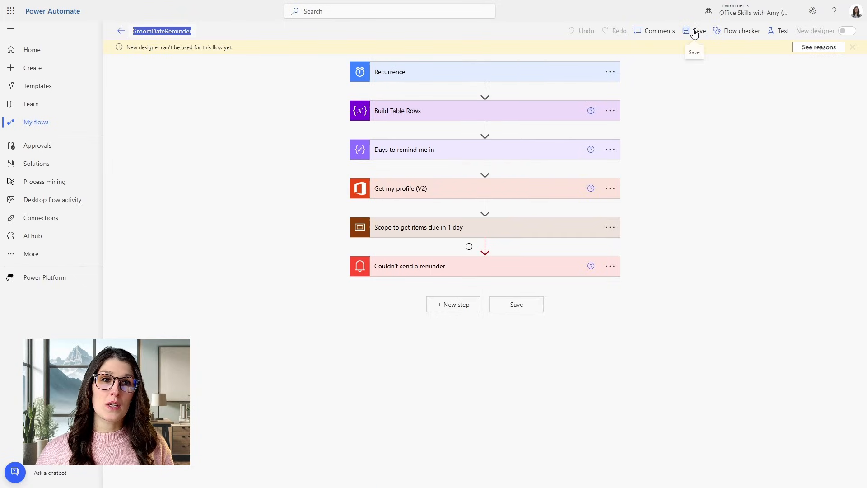
pyautogui.moveTo(120, 31)
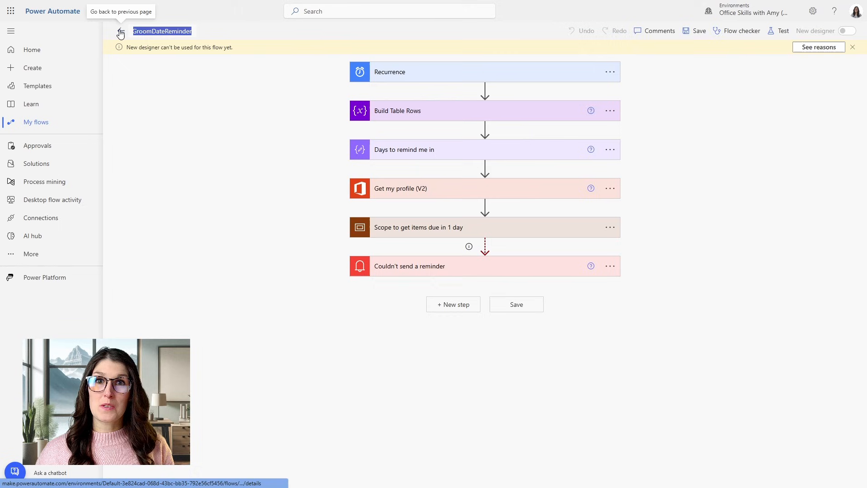
pyautogui.click(120, 32)
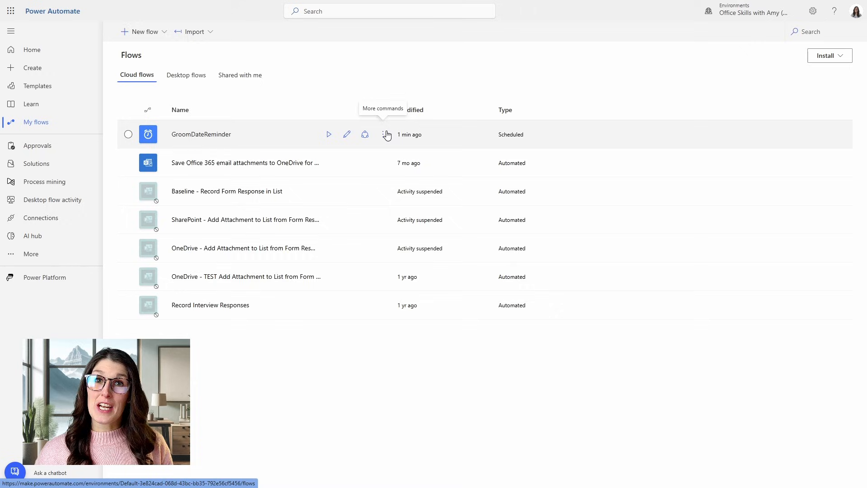
# Delete the GroomDateReminder flow via More commands and confirm.
pyautogui.click(386, 134)
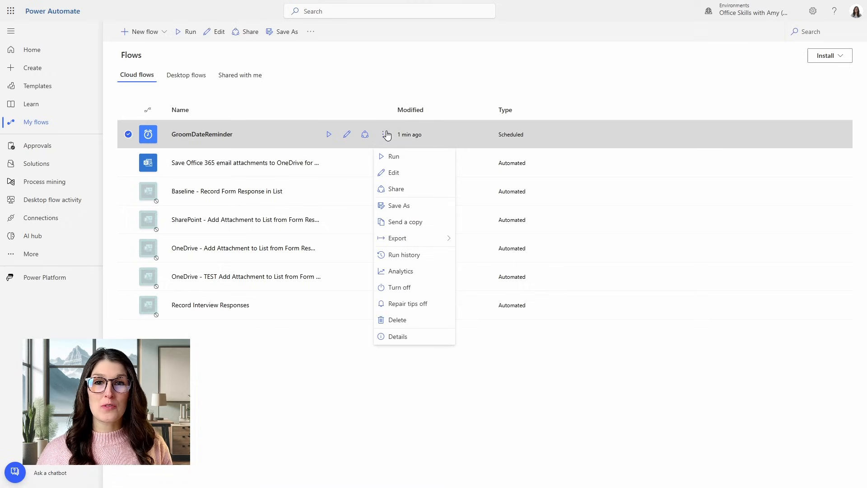
pyautogui.moveTo(416, 279)
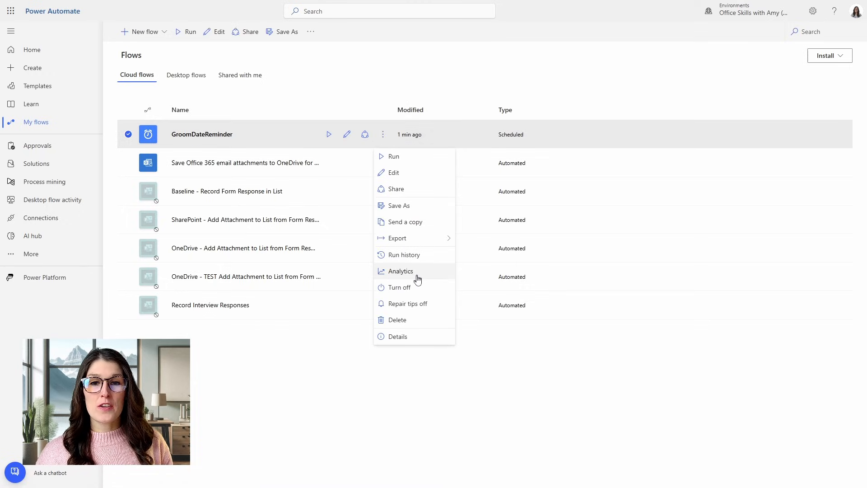
pyautogui.moveTo(400, 287)
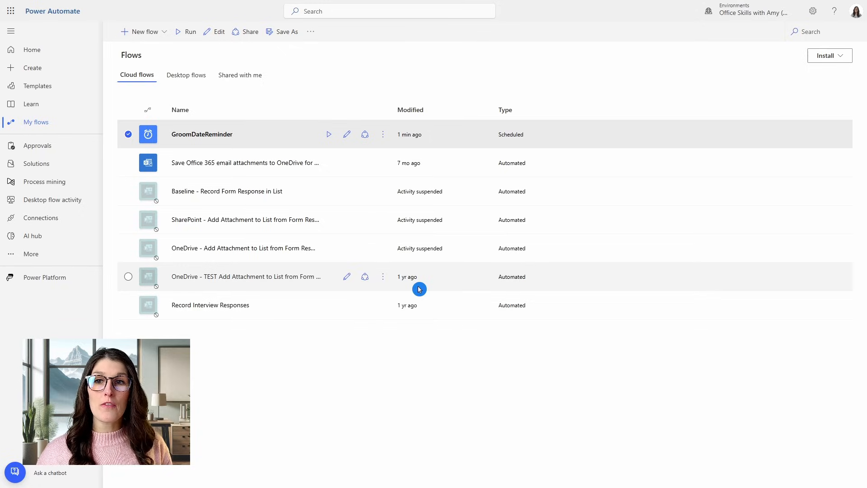
pyautogui.click(382, 134)
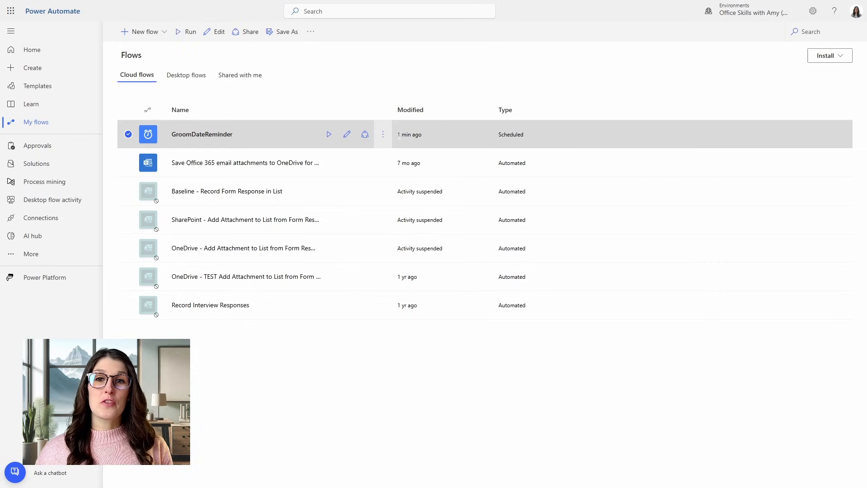
pyautogui.click(383, 135)
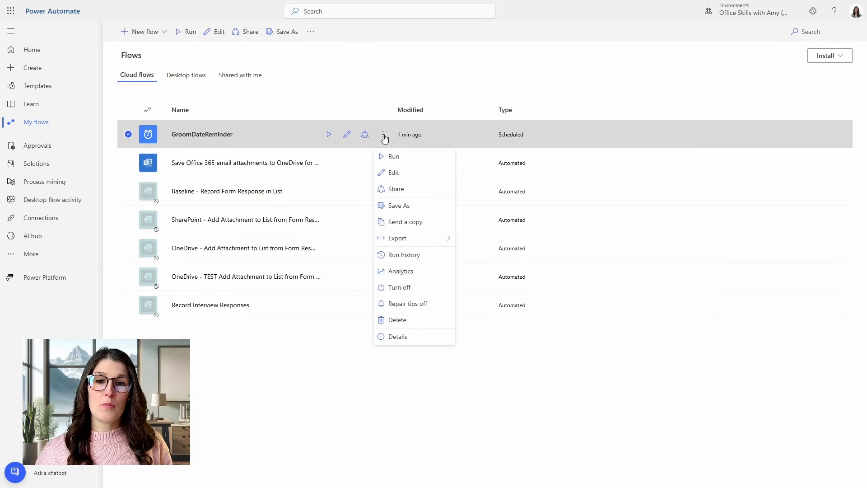
pyautogui.moveTo(419, 319)
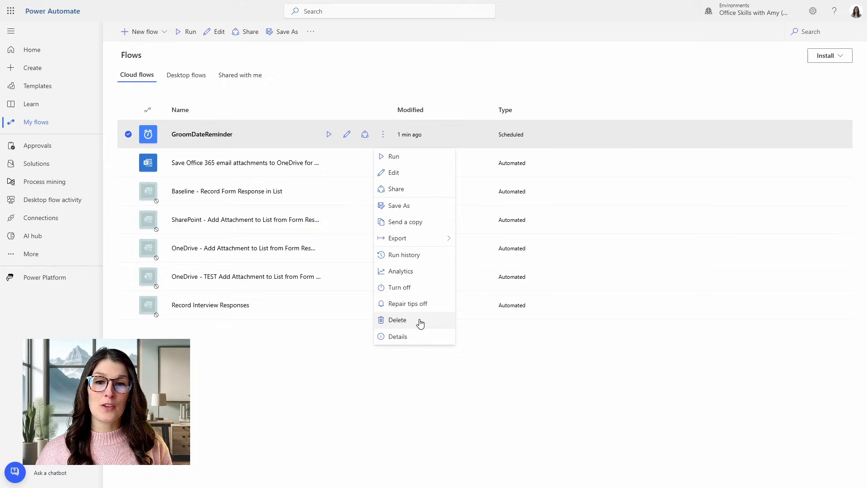
pyautogui.click(397, 320)
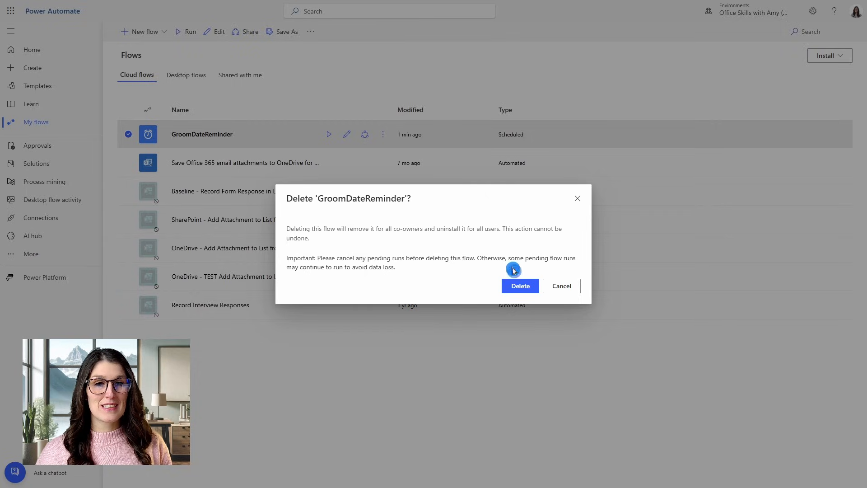
pyautogui.click(518, 287)
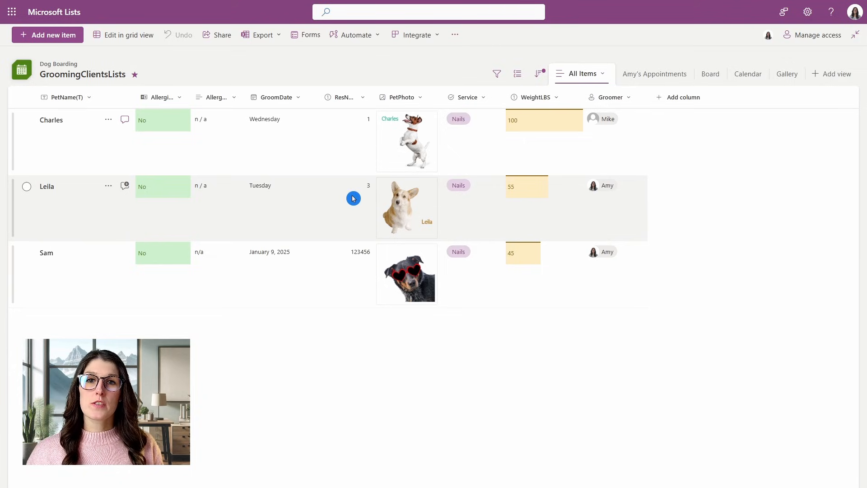
pyautogui.click(356, 35)
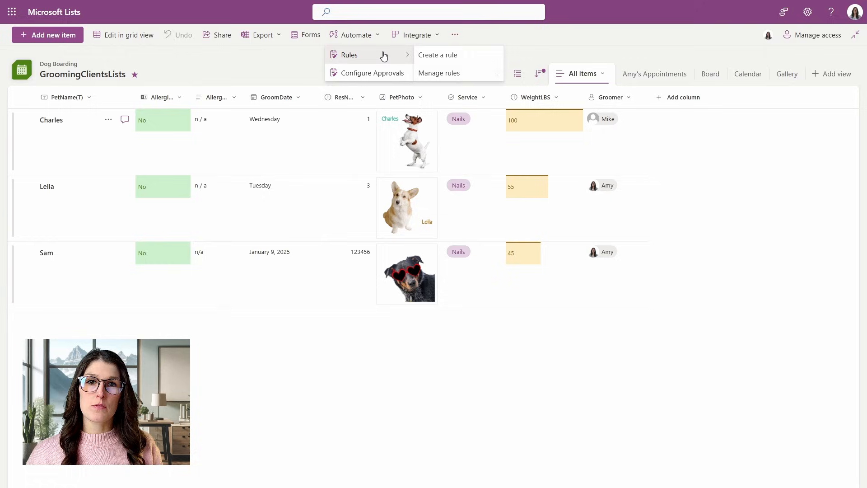
pyautogui.click(437, 55)
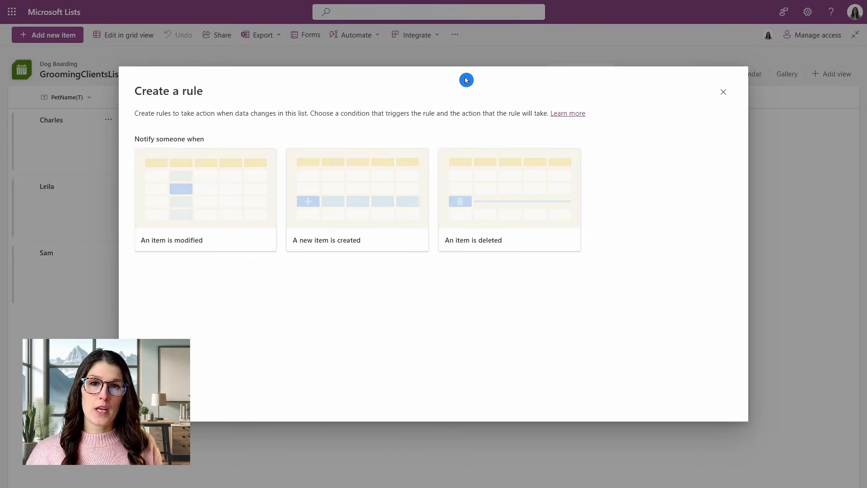
pyautogui.click(205, 198)
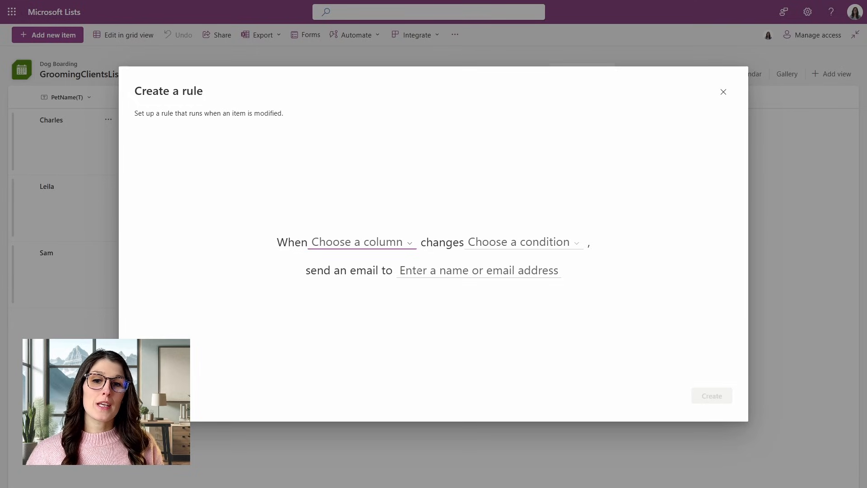
pyautogui.click(477, 270)
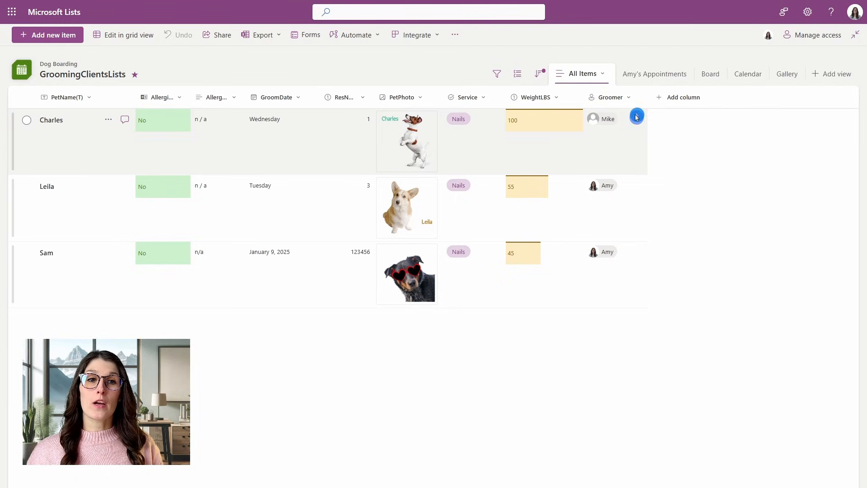
pyautogui.moveTo(617, 198)
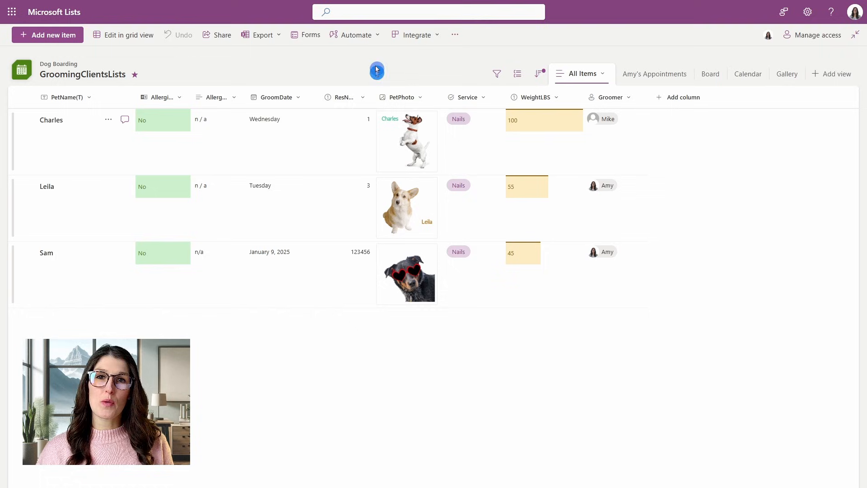
# Enable Approvals in Configure Approvals and apply, adding the Approval status column.
pyautogui.click(354, 36)
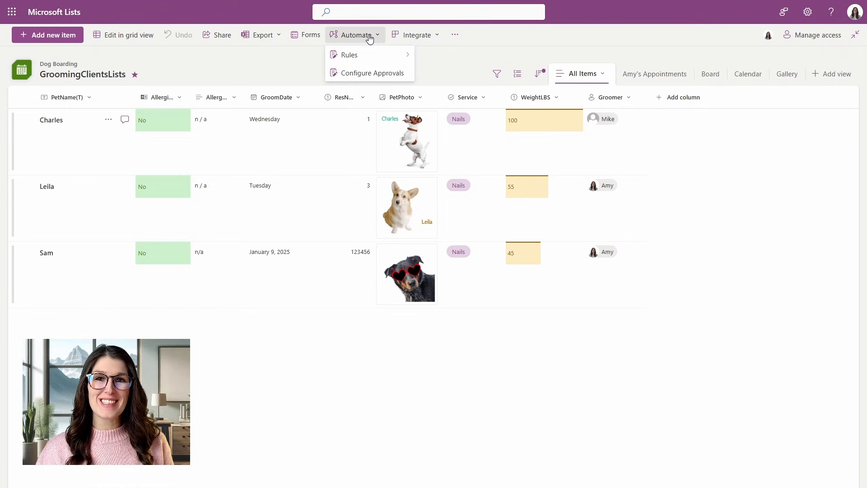
pyautogui.click(373, 72)
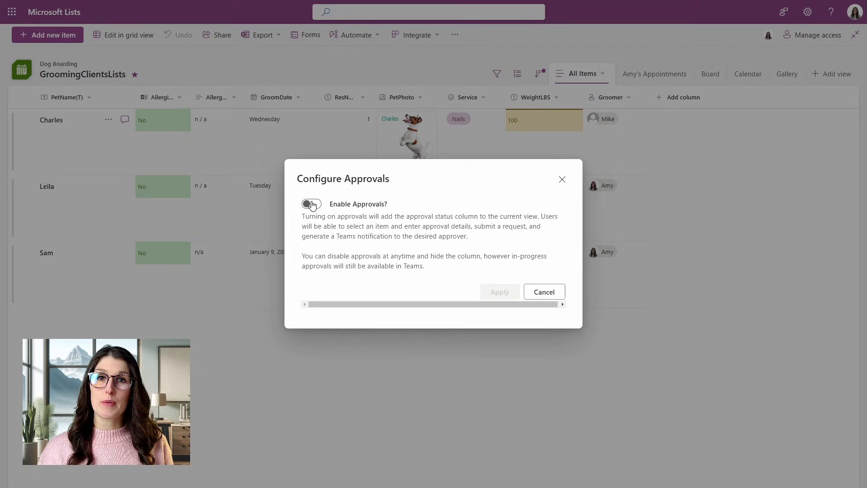
pyautogui.click(311, 203)
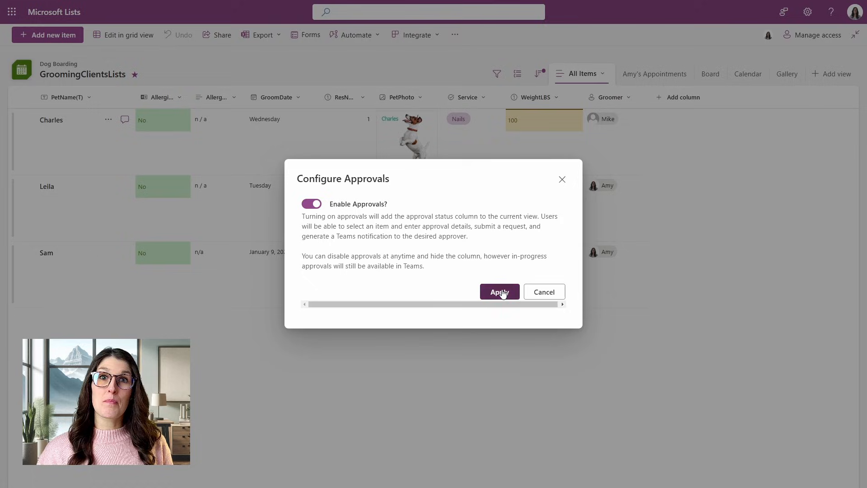
pyautogui.click(498, 292)
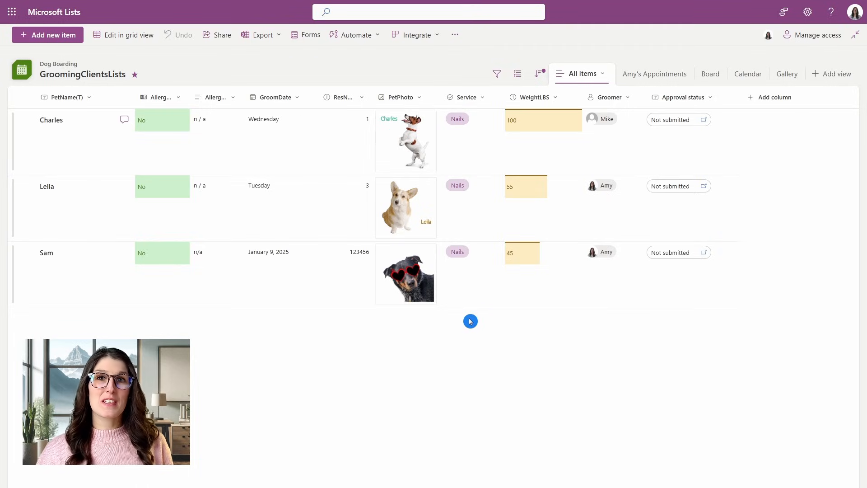
pyautogui.moveTo(720, 203)
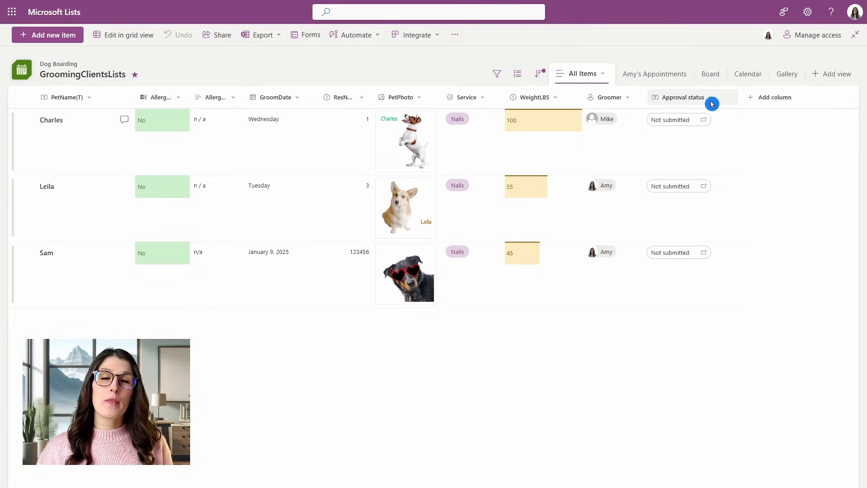
pyautogui.moveTo(713, 100)
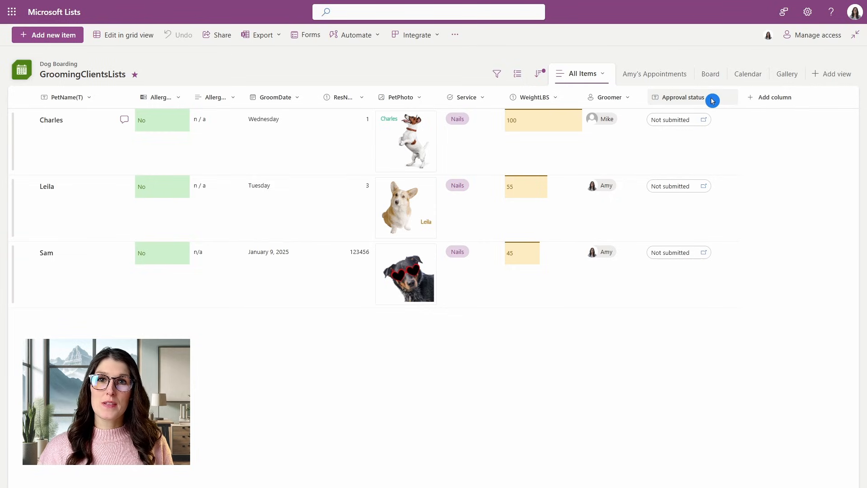
# Show the Approvers, Responses and Approval Creator columns via the Approval status column's show/hide settings.
pyautogui.click(710, 97)
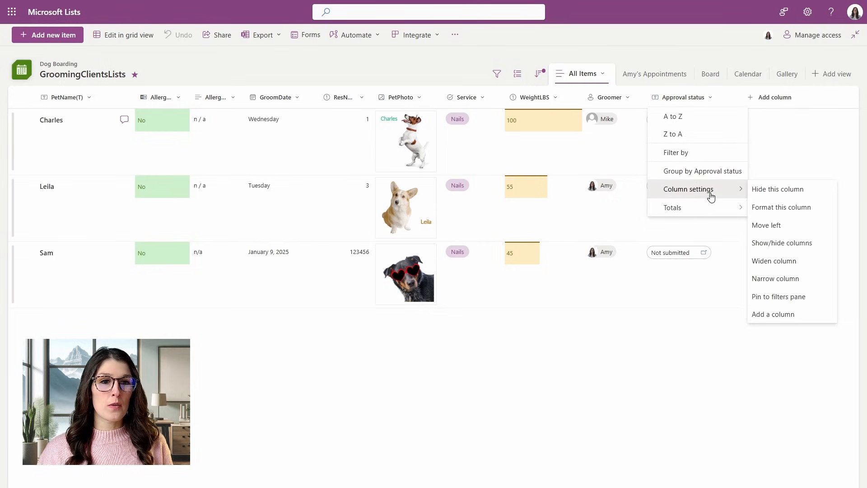
pyautogui.moveTo(782, 243)
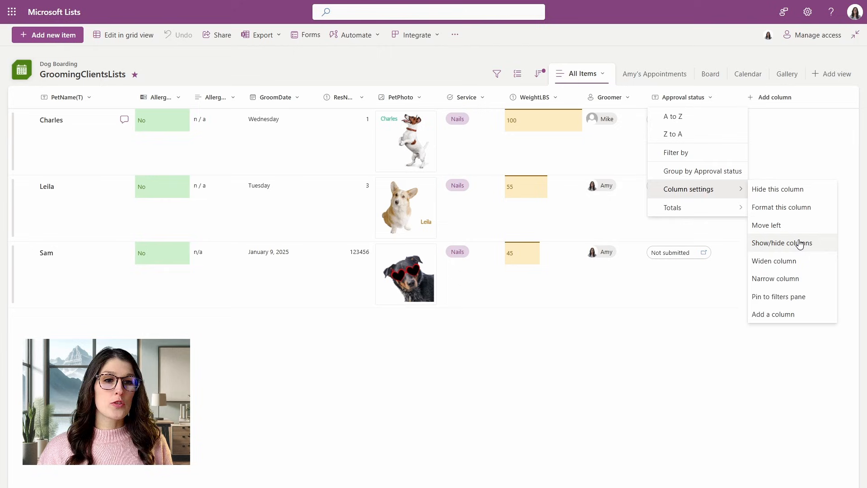
pyautogui.click(782, 243)
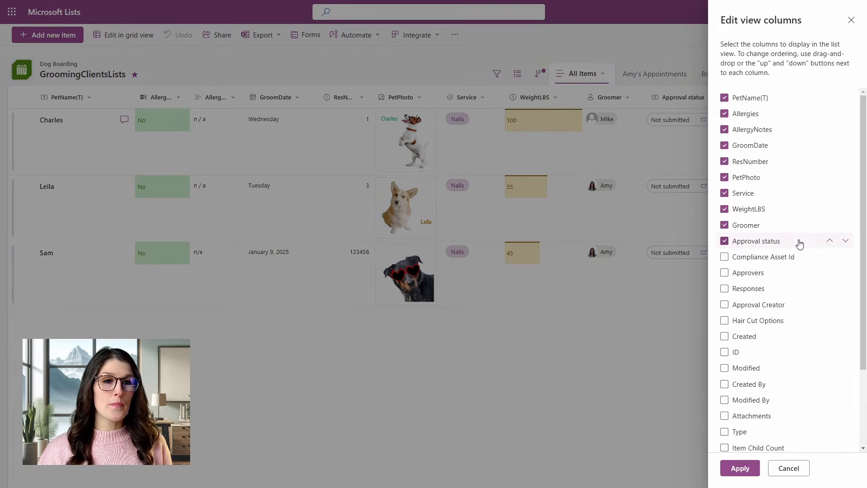
pyautogui.scroll(-3)
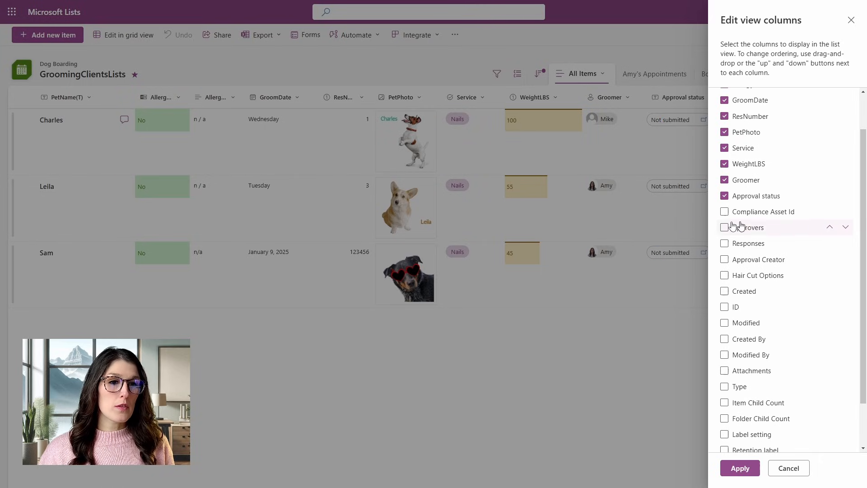
pyautogui.click(724, 228)
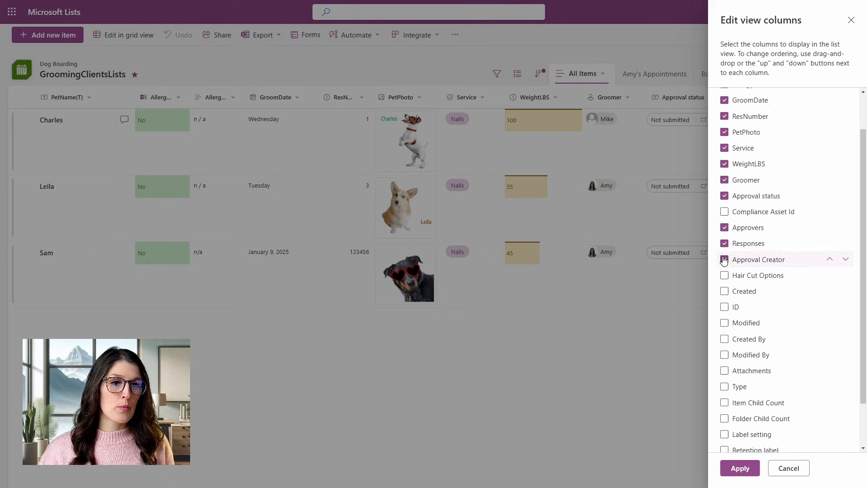
pyautogui.click(724, 259)
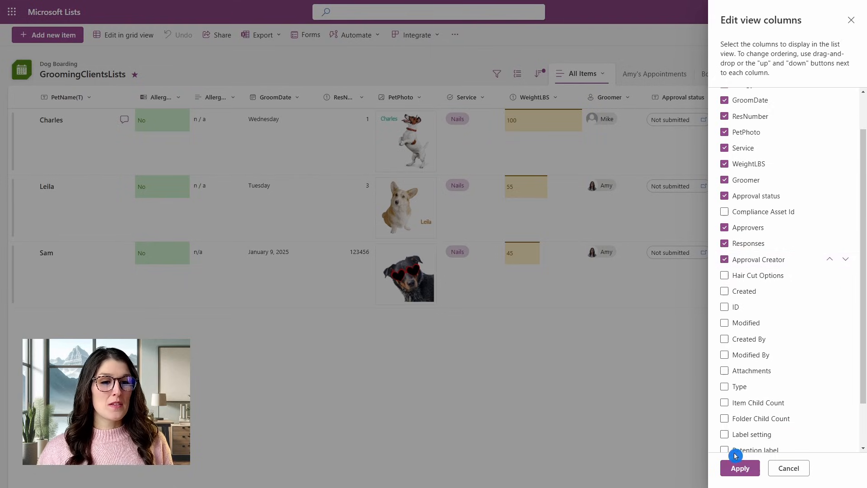
pyautogui.click(739, 468)
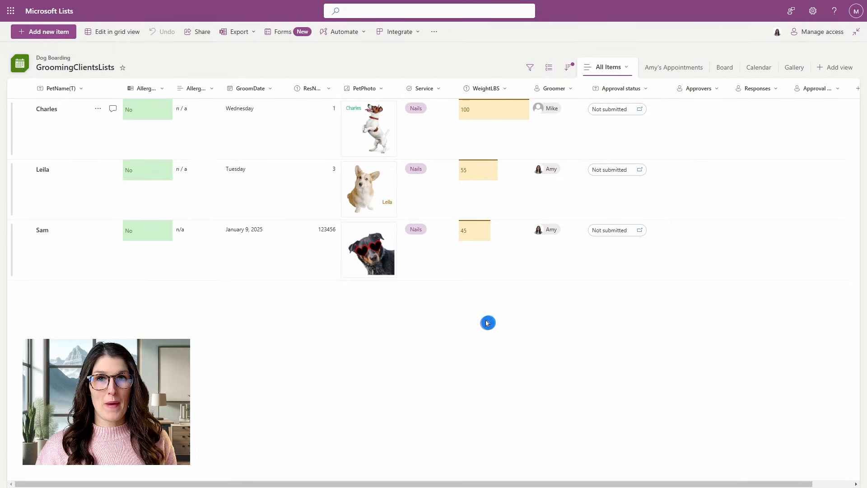
pyautogui.moveTo(503, 308)
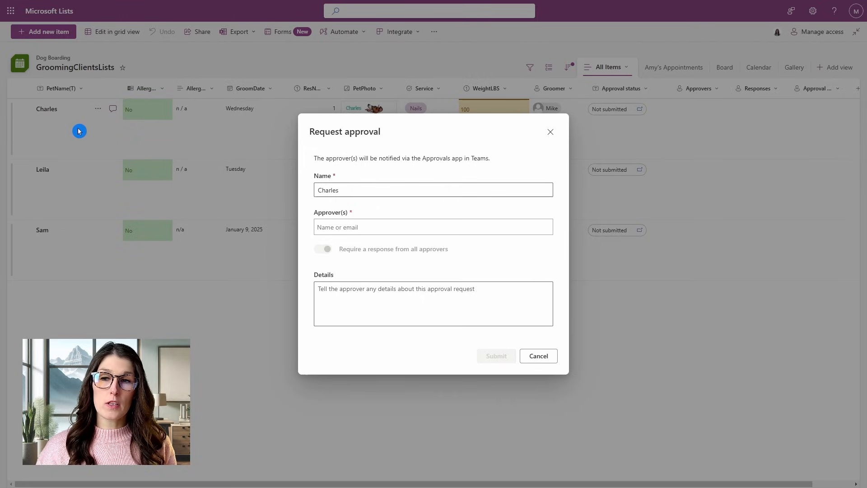
# Set Amy as approver and enter 'Approval to have a helper due to large pet.' as details.
pyautogui.click(432, 227)
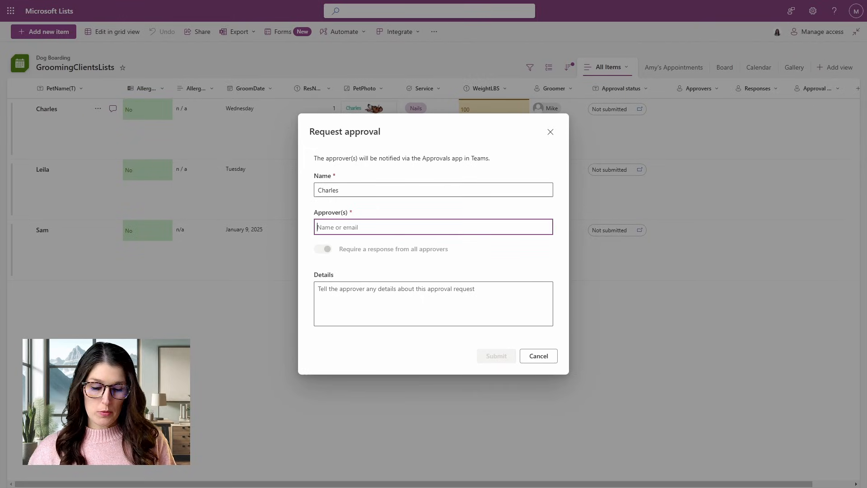
pyautogui.write('info')
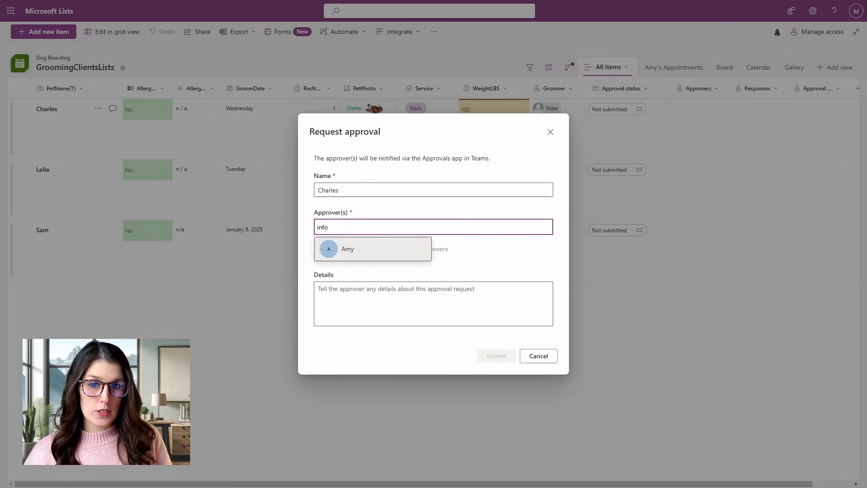
pyautogui.click(347, 248)
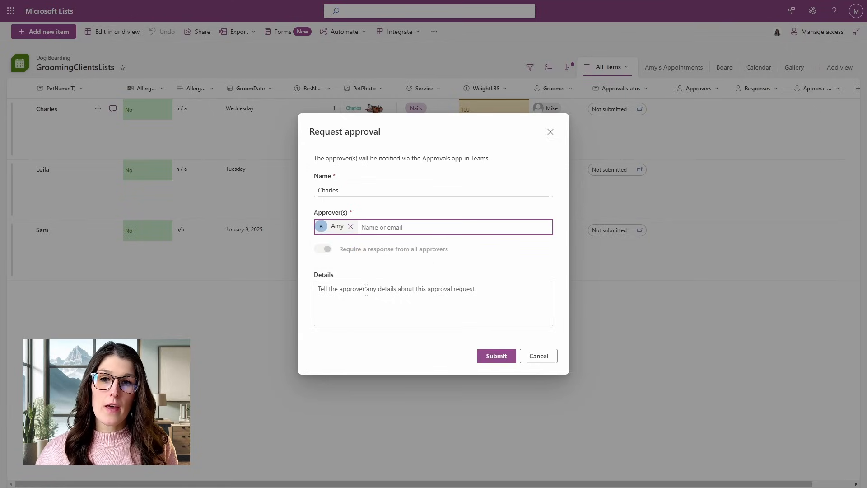
pyautogui.write('Approval to have a helper due to large pet.')
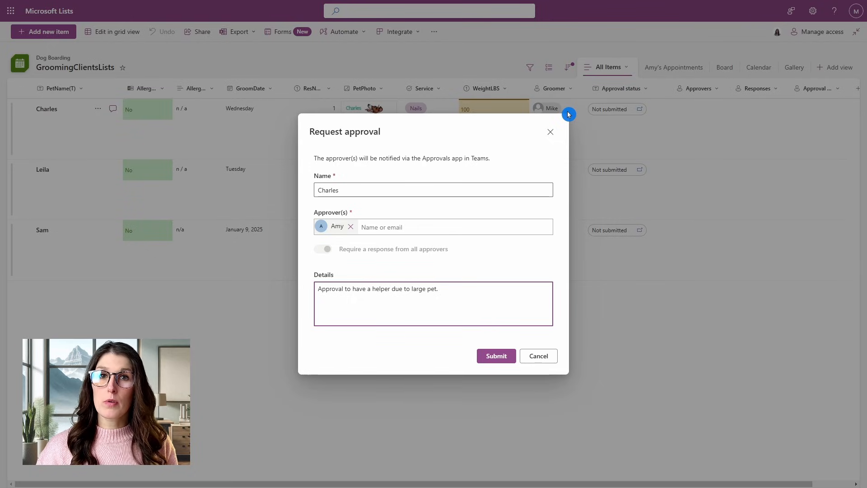
pyautogui.moveTo(561, 161)
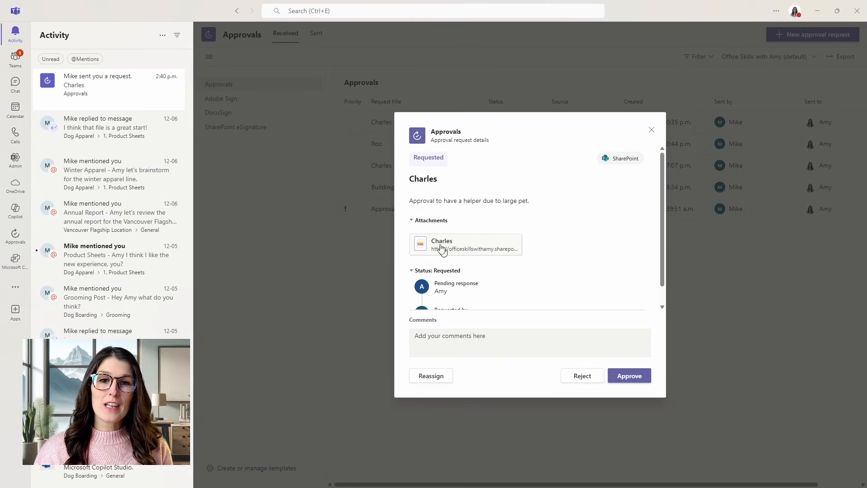
pyautogui.moveTo(484, 250)
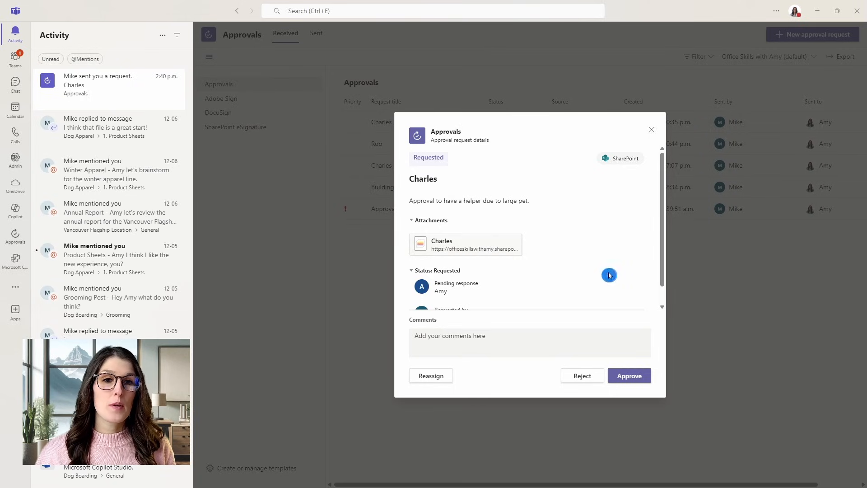
# Approve Charles's helper request with the comment 'Great, helper approved :)'.
pyautogui.scroll(-3)
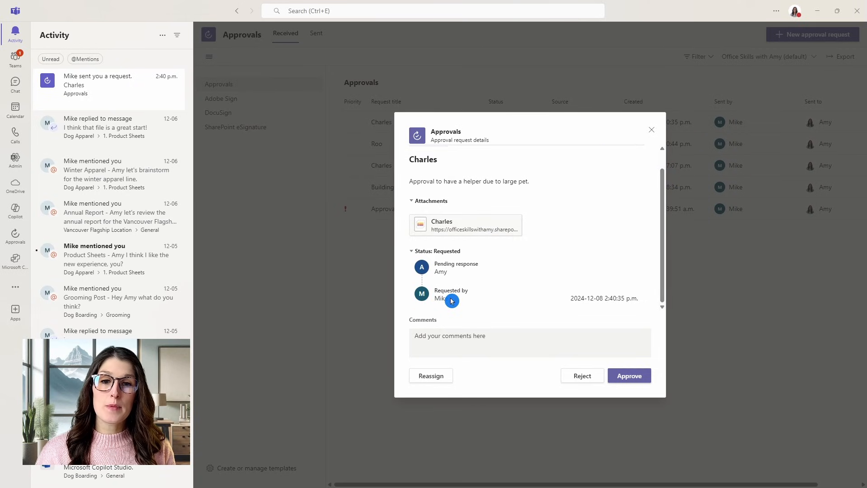
pyautogui.moveTo(366, 338)
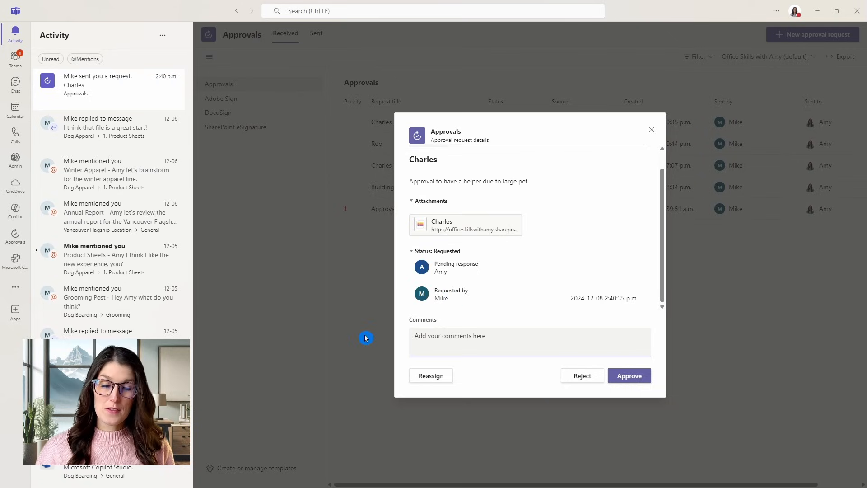
pyautogui.write('Great, helper approved :)')
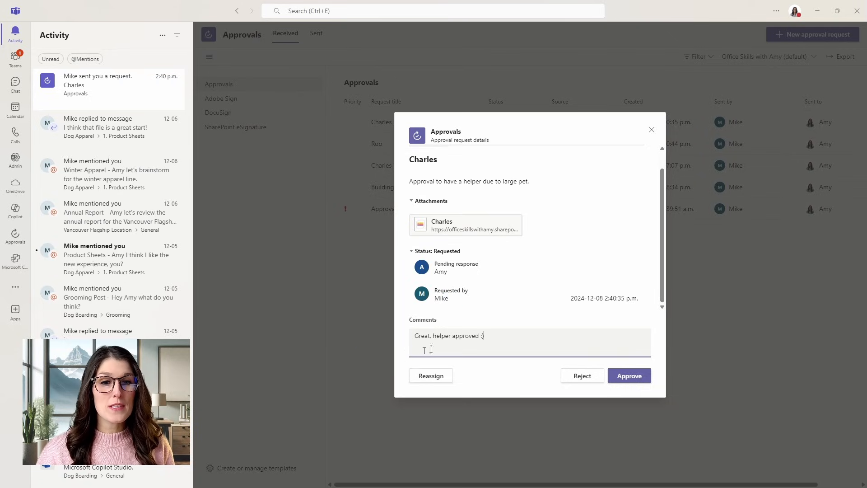
pyautogui.moveTo(431, 375)
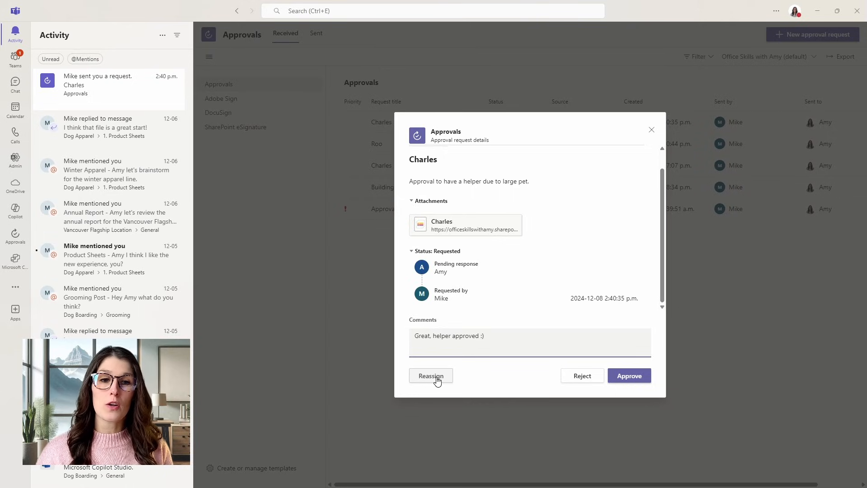
pyautogui.moveTo(581, 375)
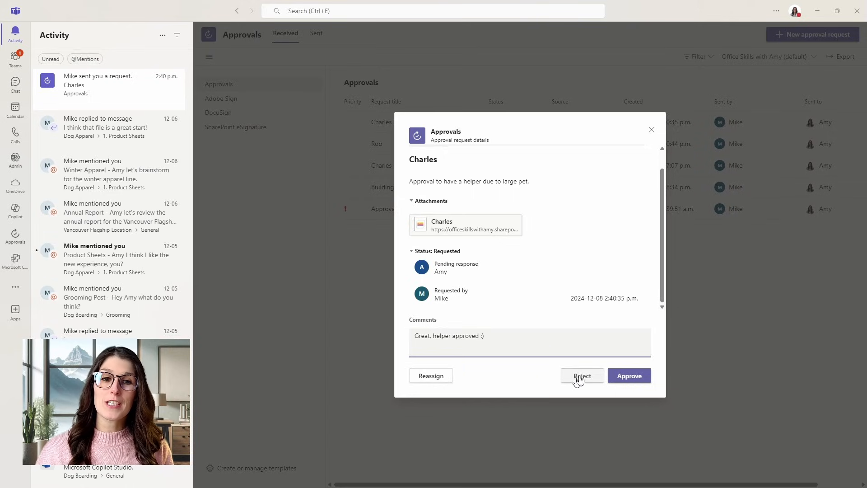
pyautogui.click(629, 375)
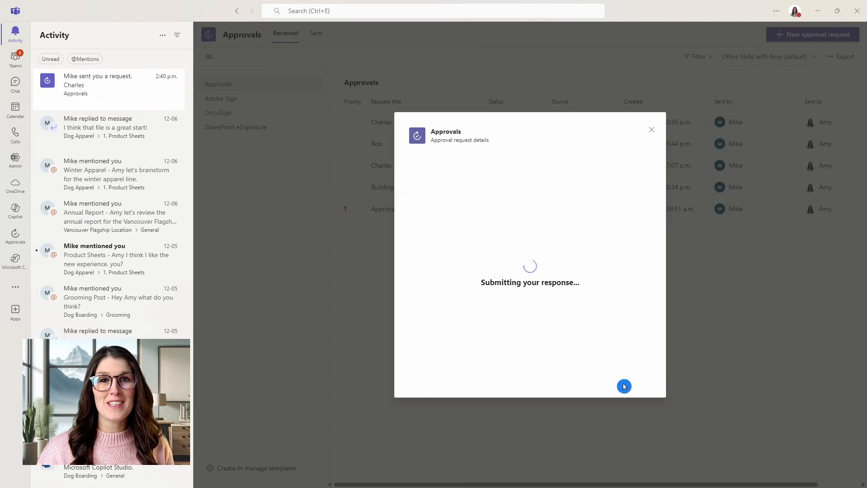
pyautogui.click(624, 385)
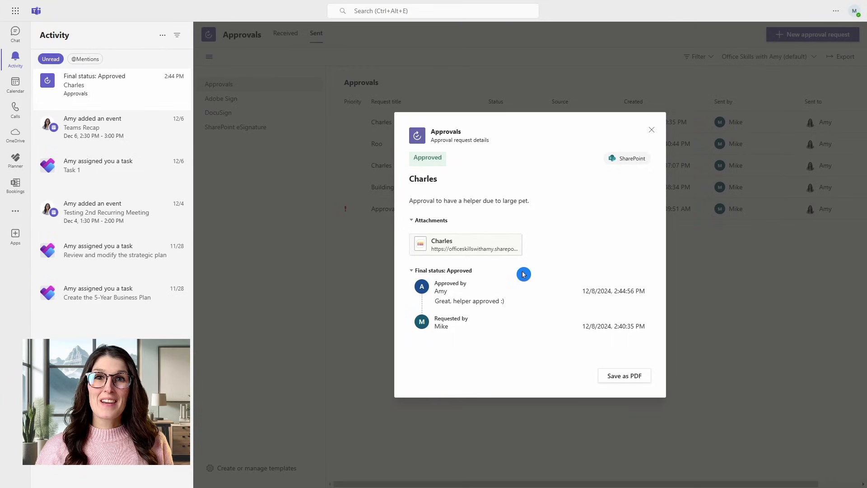
pyautogui.moveTo(461, 280)
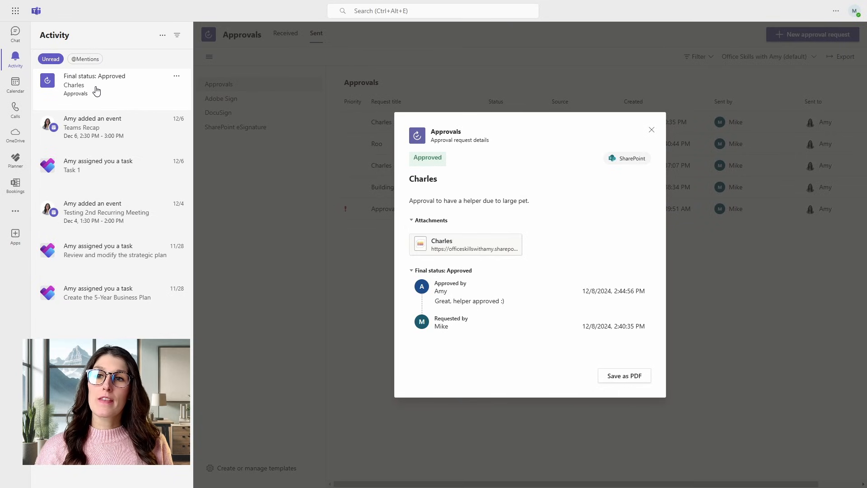
pyautogui.moveTo(575, 189)
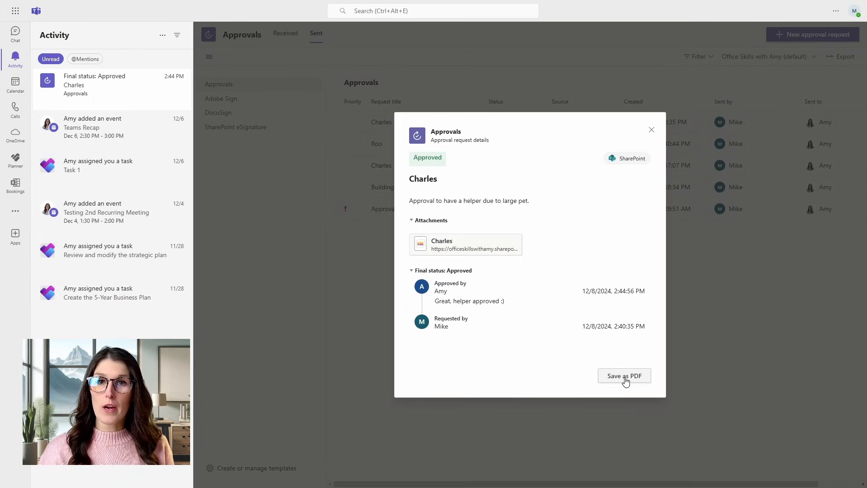
# Open the Charles list item's detail page with its Comments pane.
pyautogui.click(441, 240)
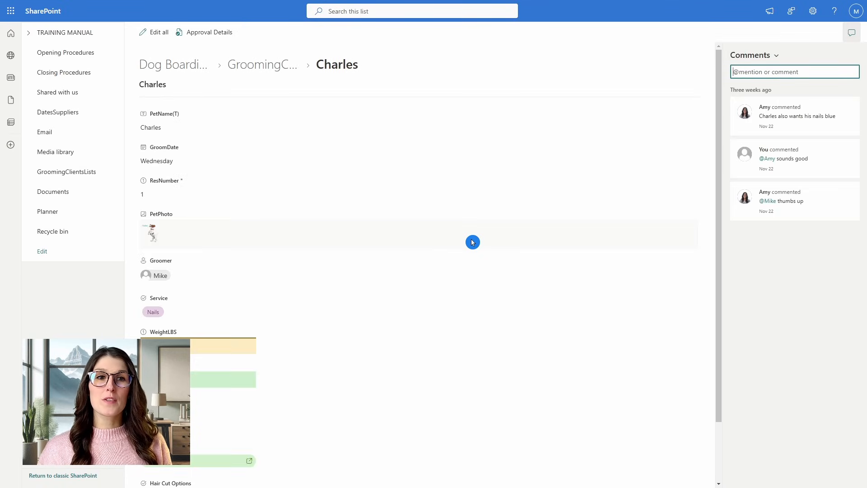
pyautogui.scroll(-3)
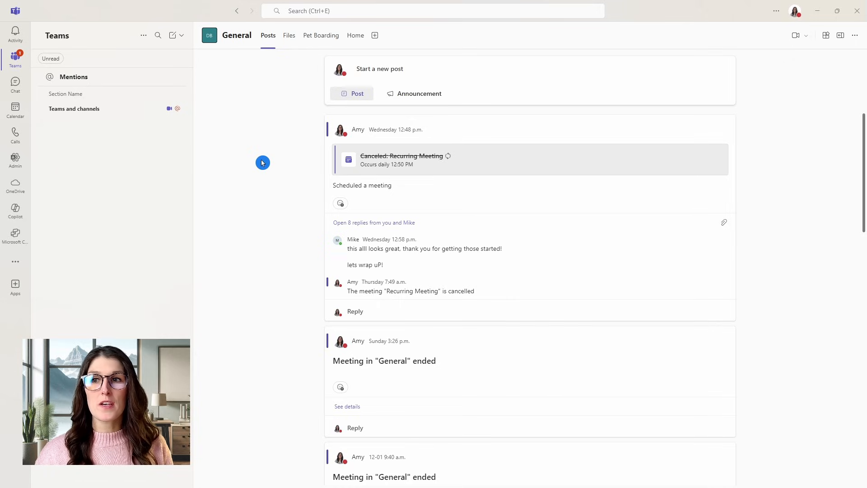
pyautogui.moveTo(15, 262)
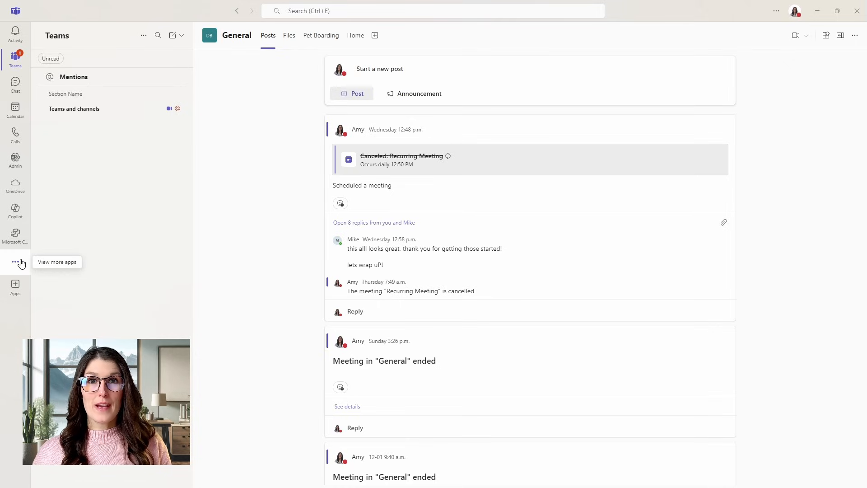
# Find 'approvals' among the additional Teams apps and launch the Approvals app.
pyautogui.click(15, 260)
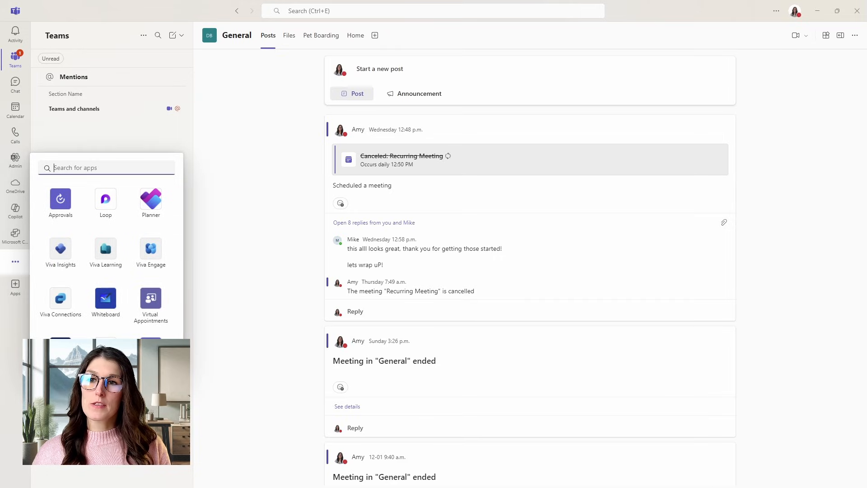
pyautogui.moveTo(60, 203)
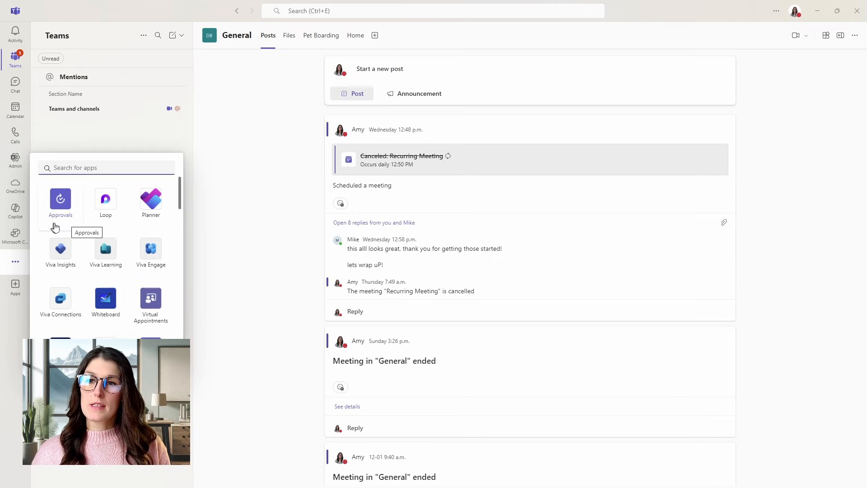
pyautogui.write('approvals')
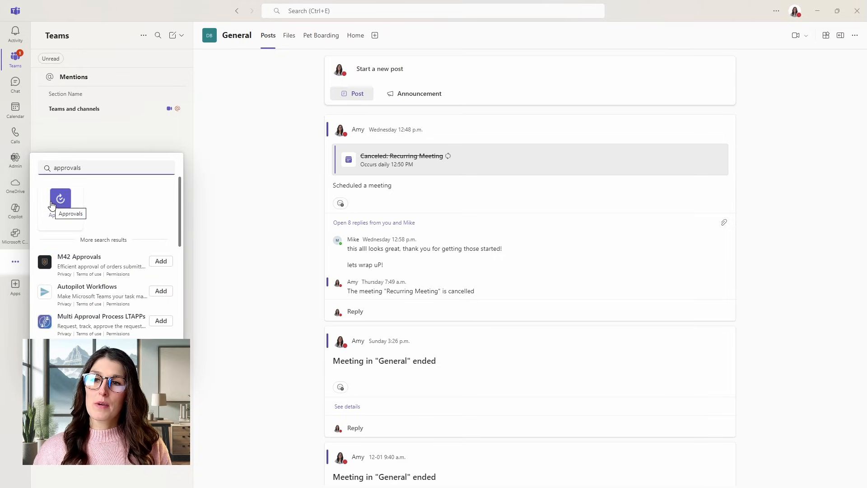
pyautogui.click(60, 205)
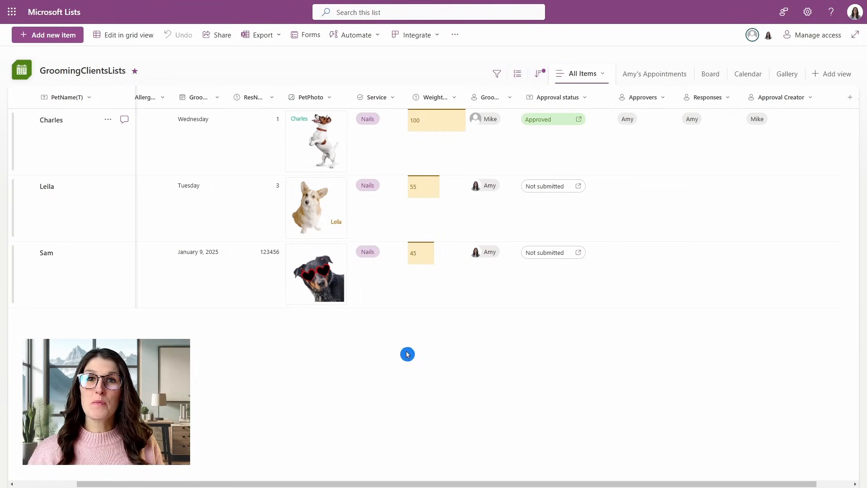
pyautogui.moveTo(412, 345)
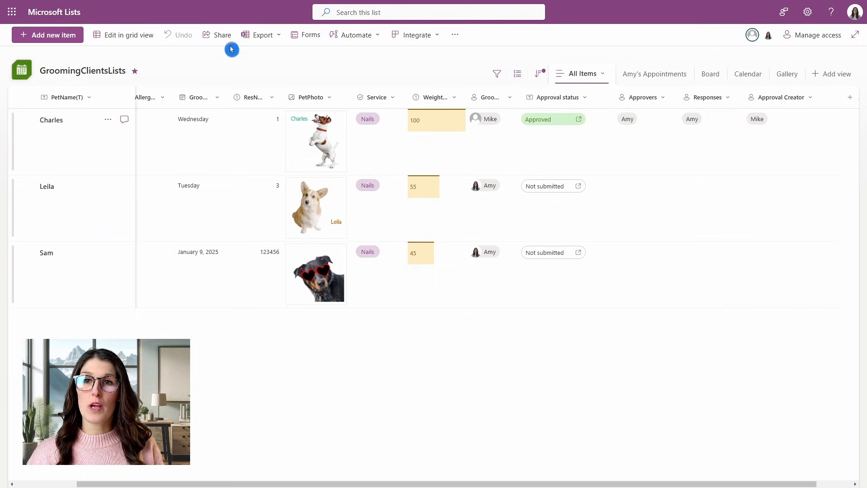
pyautogui.click(222, 35)
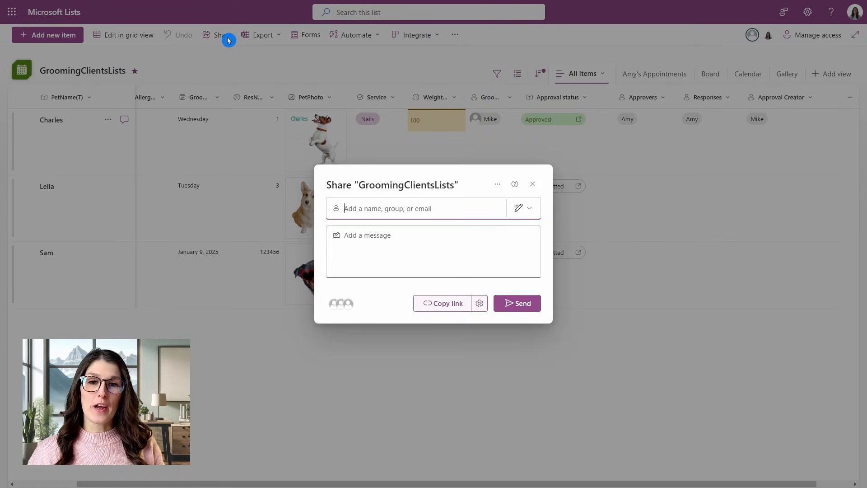
pyautogui.moveTo(228, 40)
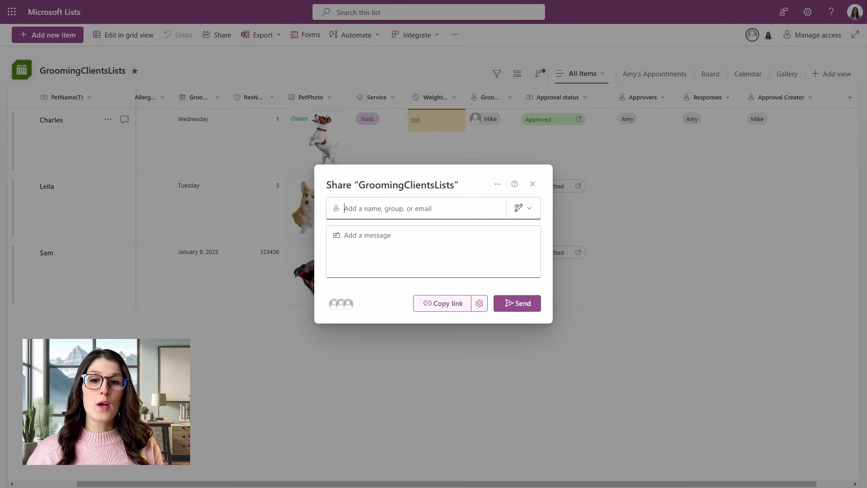
pyautogui.moveTo(479, 303)
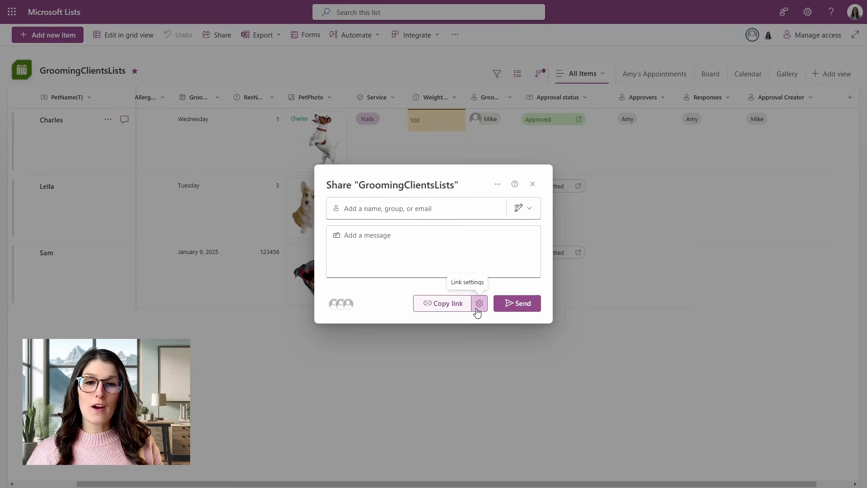
pyautogui.click(478, 303)
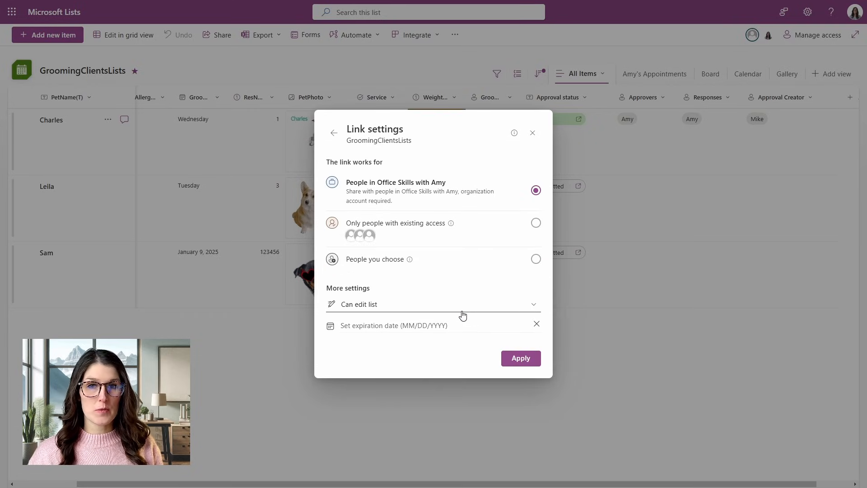
pyautogui.moveTo(408, 259)
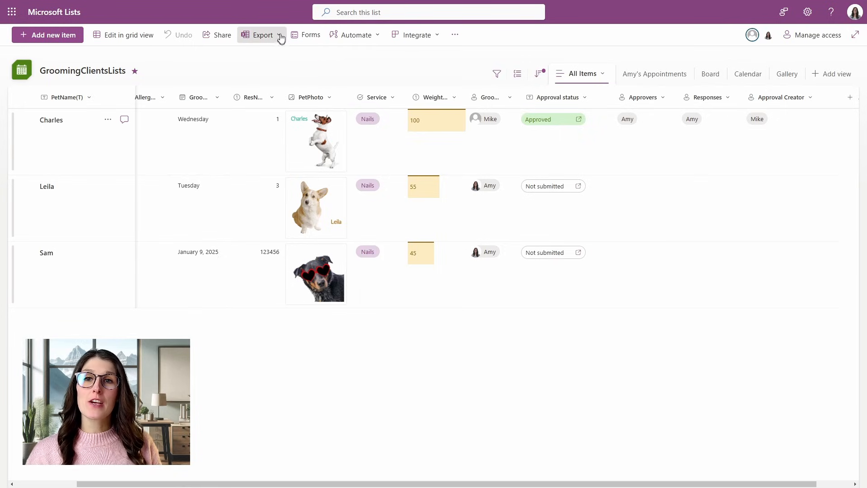
# Export the grooming list's data to Power BI from the Export menu.
pyautogui.click(262, 35)
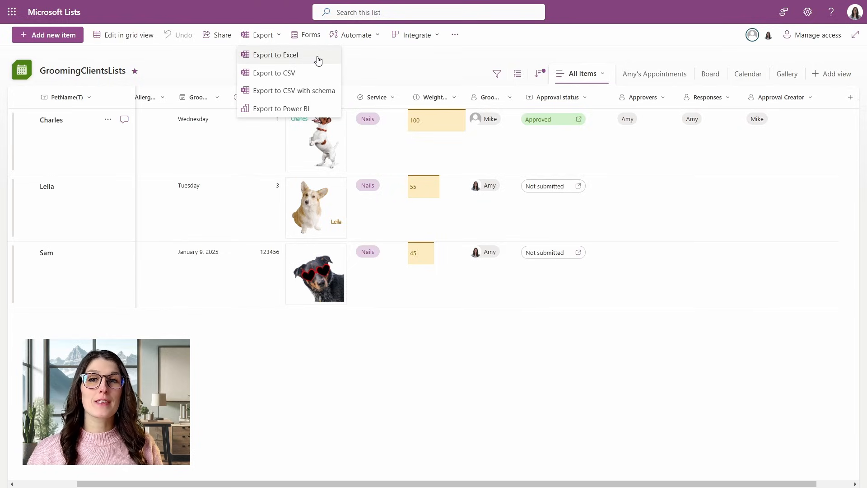
pyautogui.moveTo(287, 108)
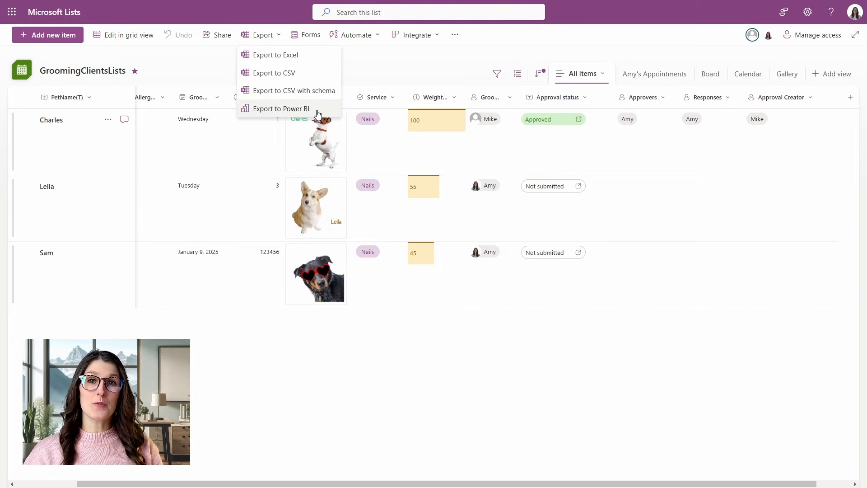
pyautogui.click(276, 55)
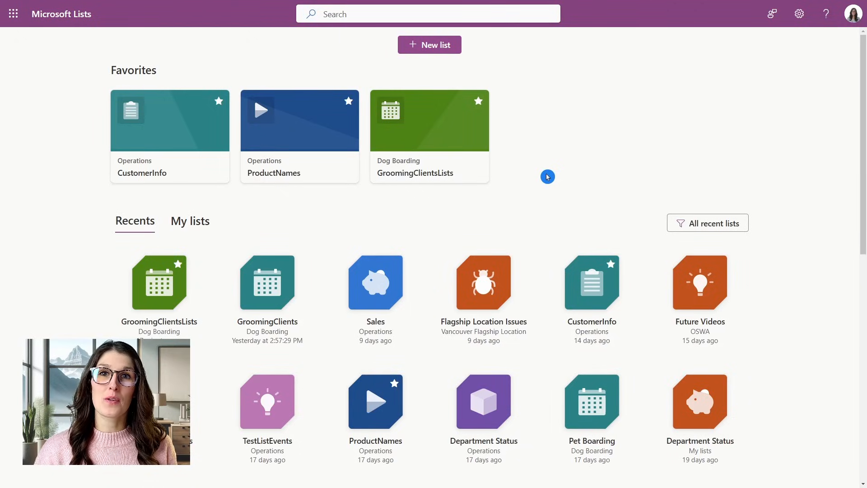
# Create a new list from Excel by uploading the Book1 workbook from this computer.
pyautogui.click(429, 45)
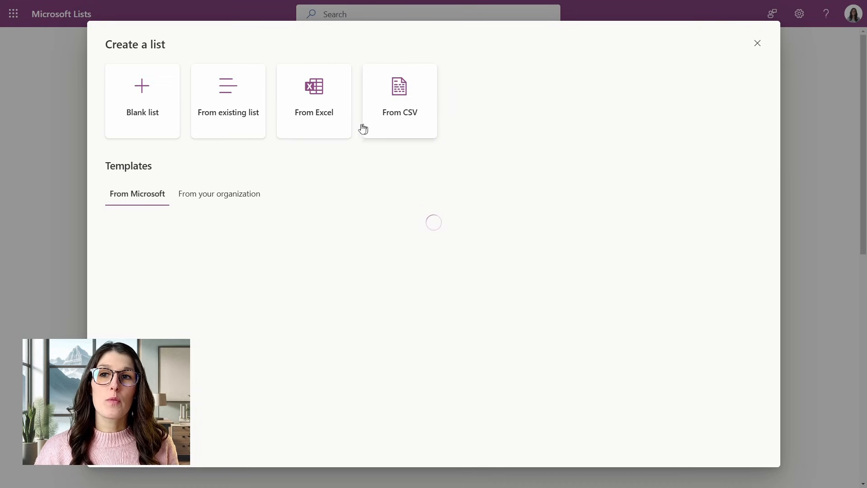
pyautogui.moveTo(334, 117)
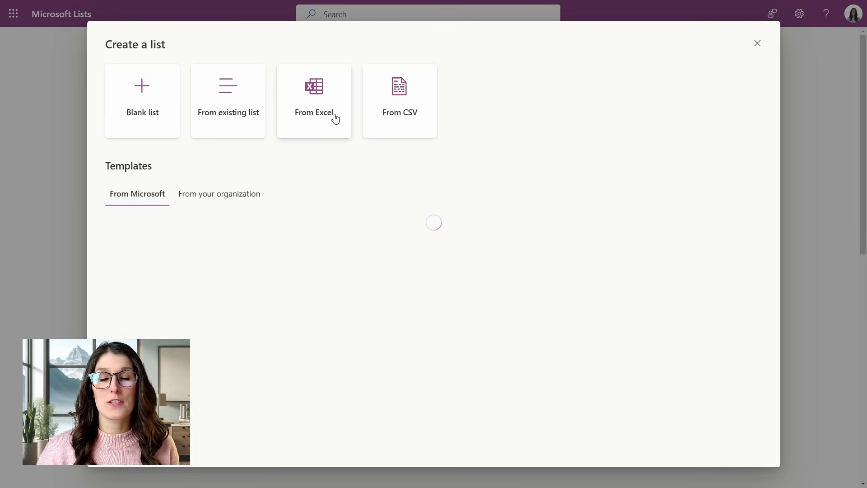
pyautogui.click(313, 101)
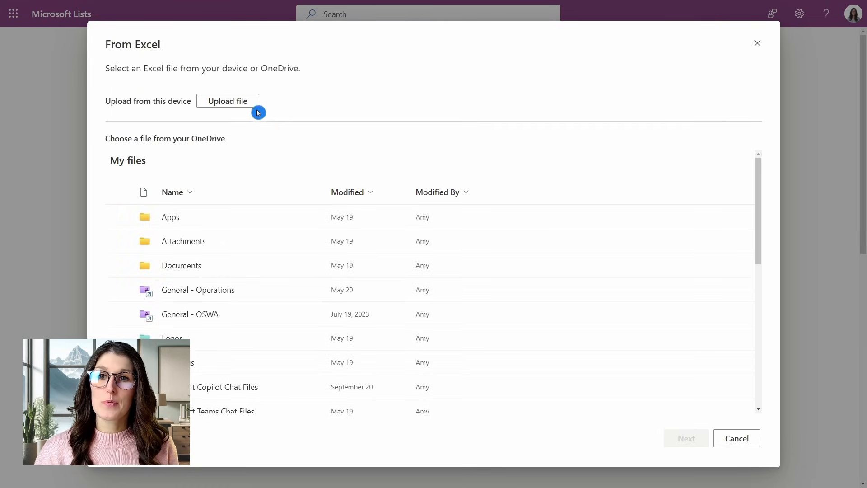
pyautogui.click(227, 100)
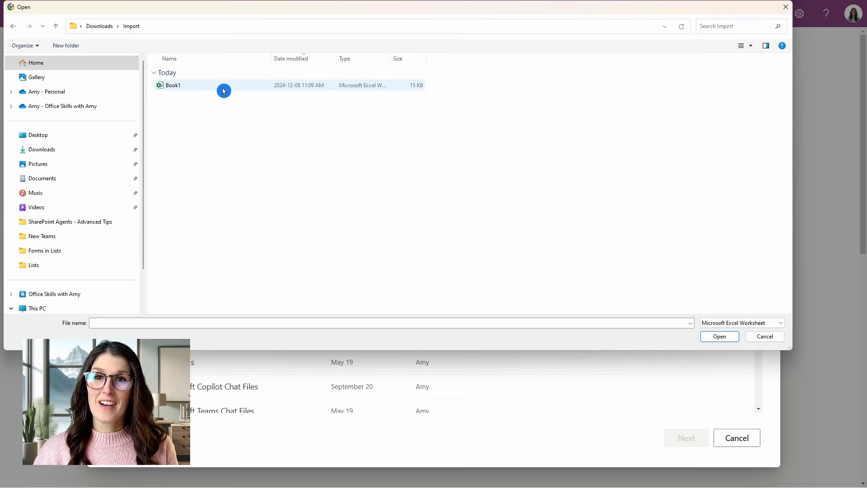
pyautogui.click(173, 85)
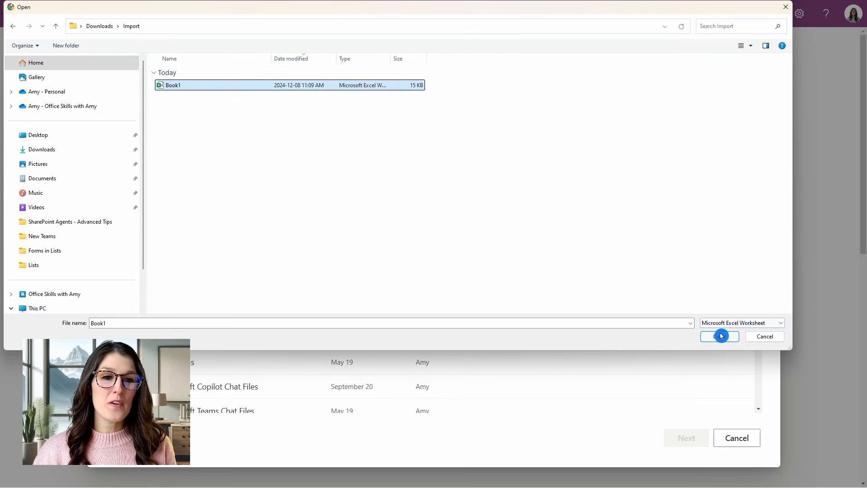
pyautogui.click(716, 336)
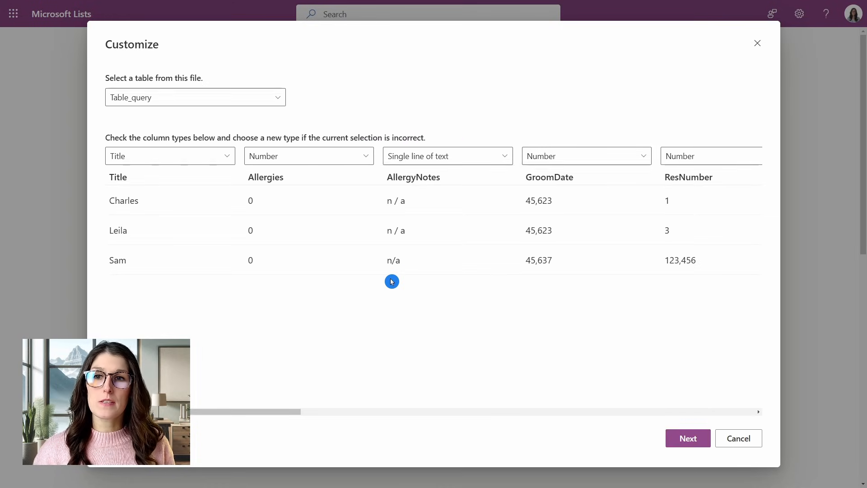
pyautogui.moveTo(326, 368)
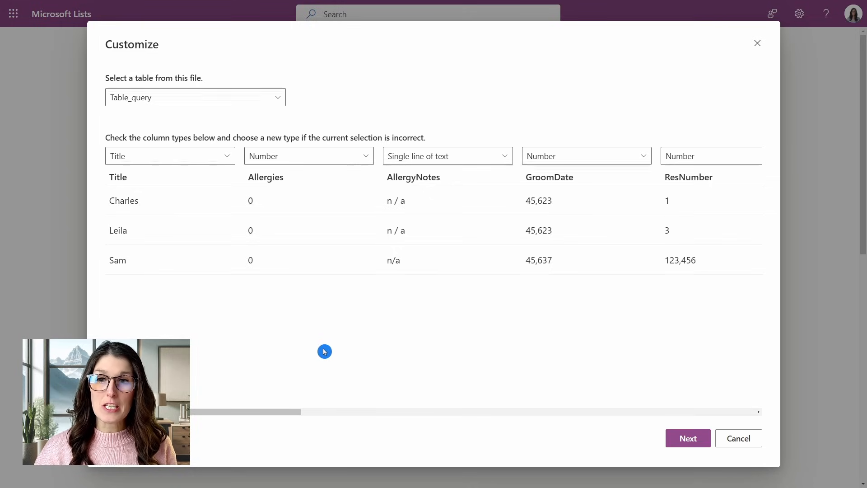
# Review the available column types for the Allergies column in the Book1 import.
pyautogui.click(309, 155)
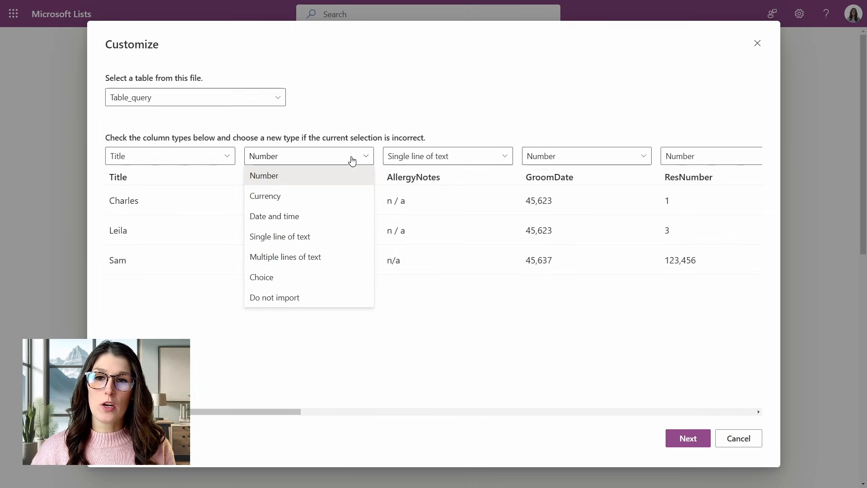
pyautogui.moveTo(320, 195)
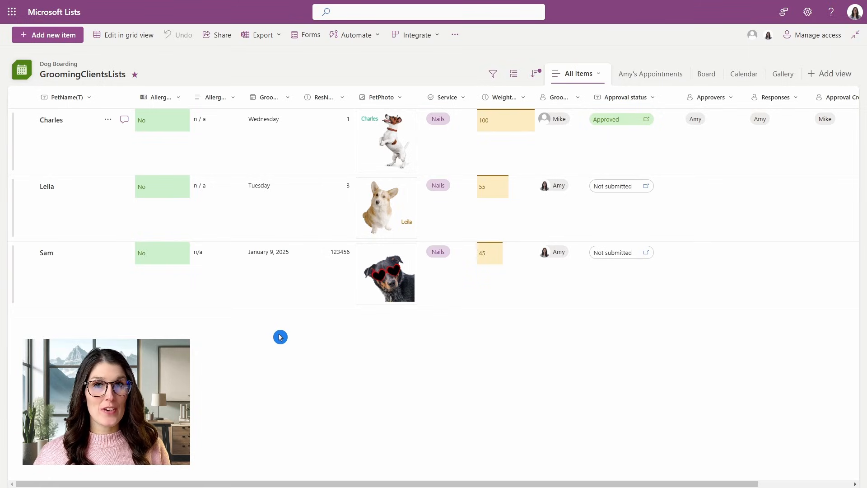
pyautogui.moveTo(159, 198)
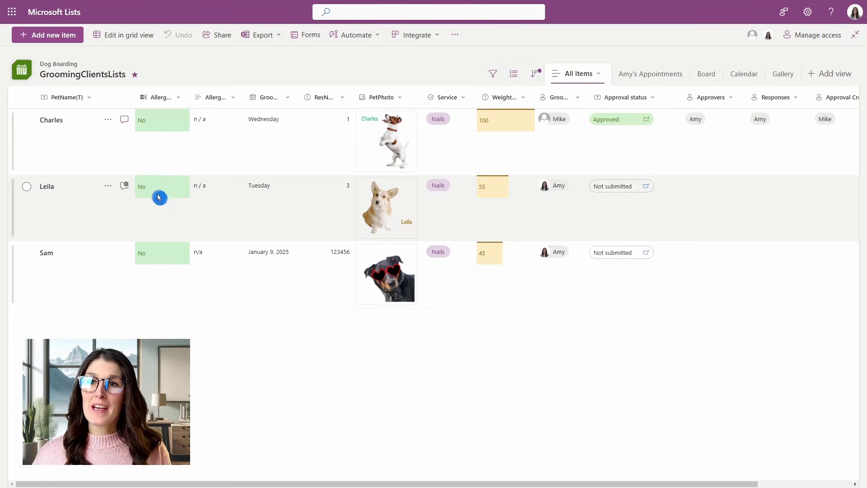
pyautogui.click(51, 119)
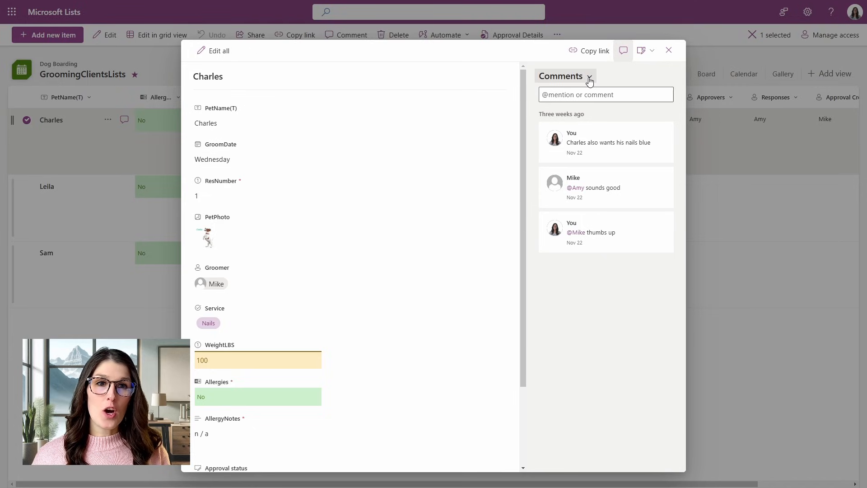
pyautogui.click(588, 76)
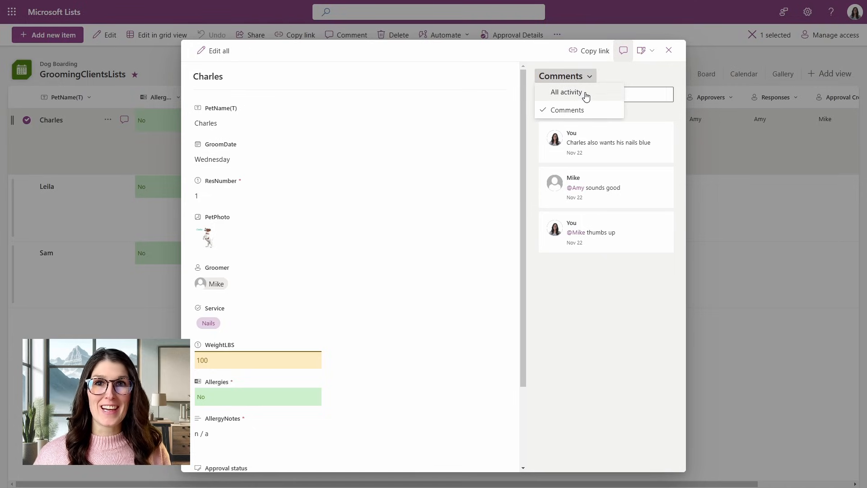
pyautogui.click(567, 92)
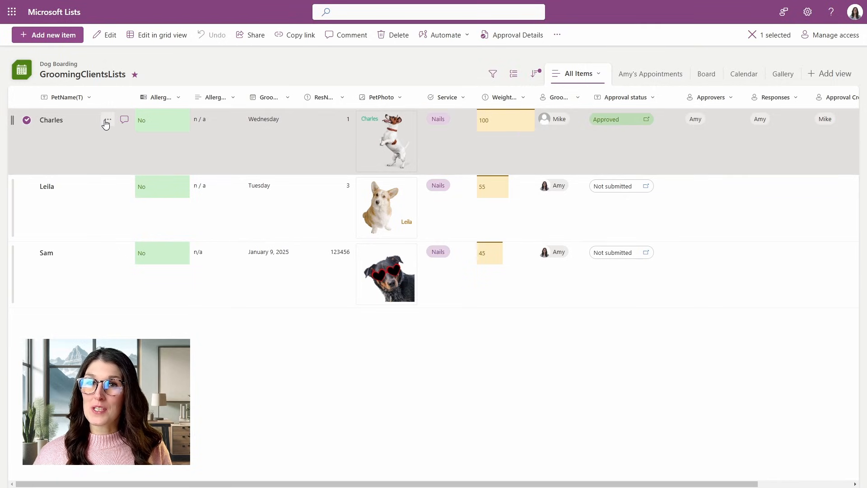
pyautogui.click(106, 120)
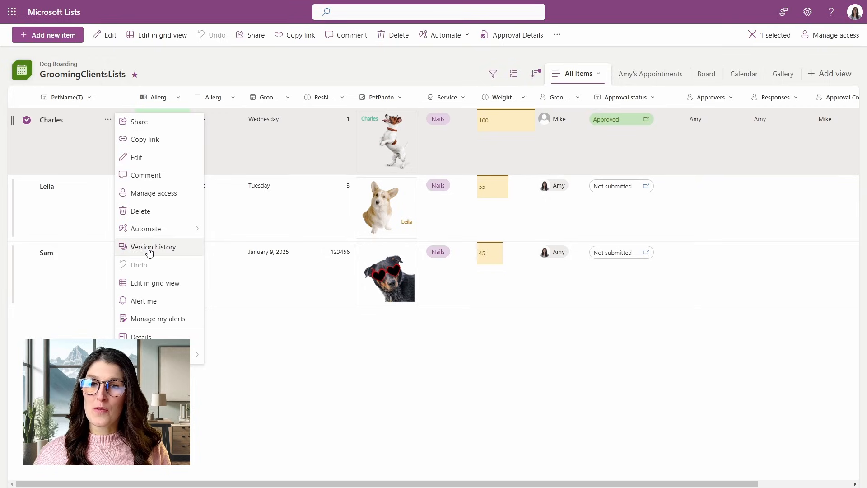
pyautogui.click(153, 246)
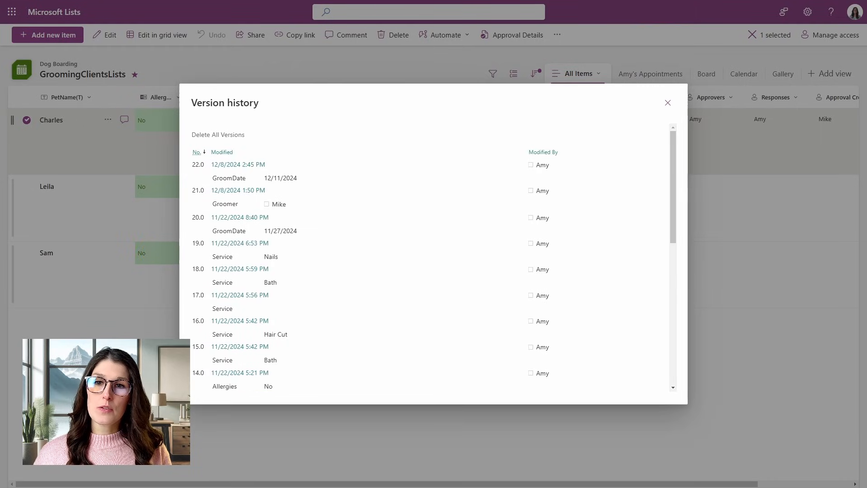
pyautogui.moveTo(240, 203)
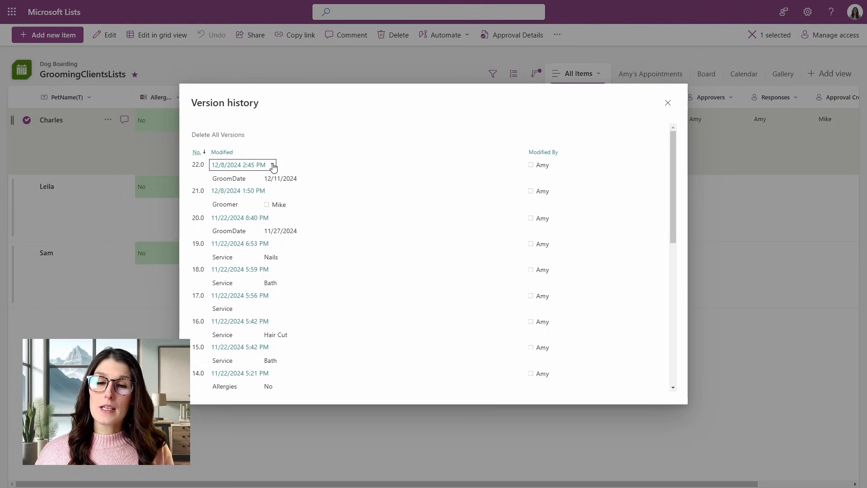
pyautogui.click(272, 164)
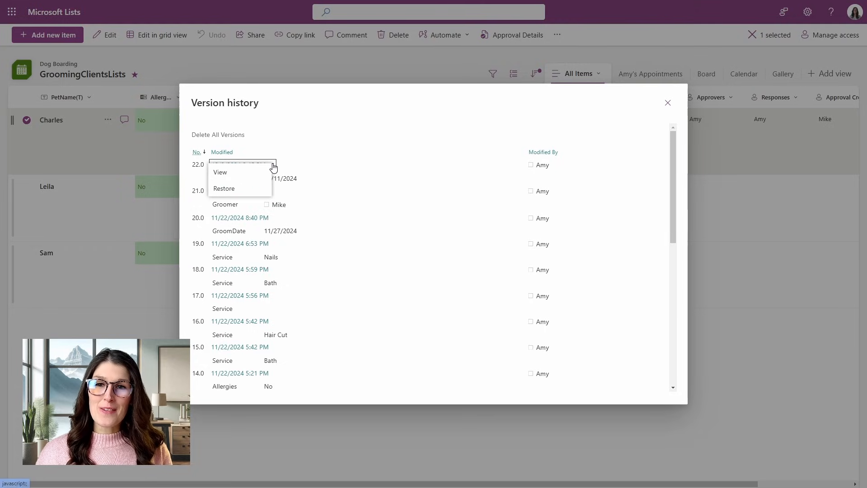
pyautogui.moveTo(220, 171)
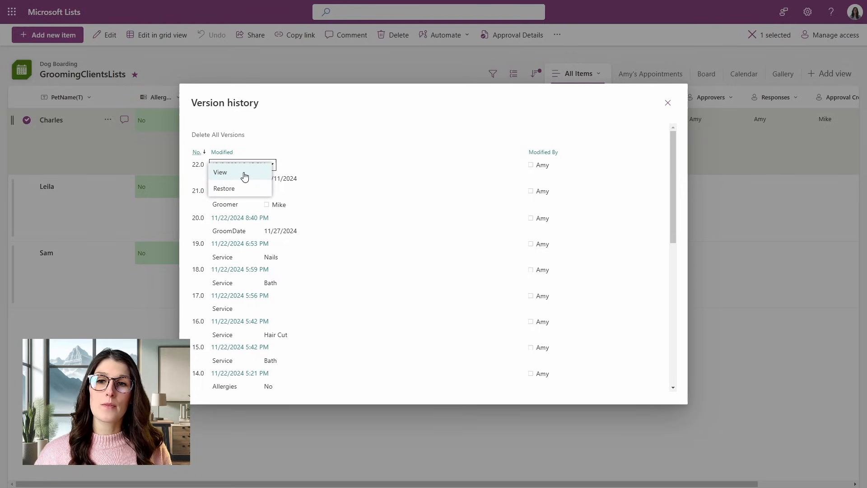
pyautogui.click(220, 172)
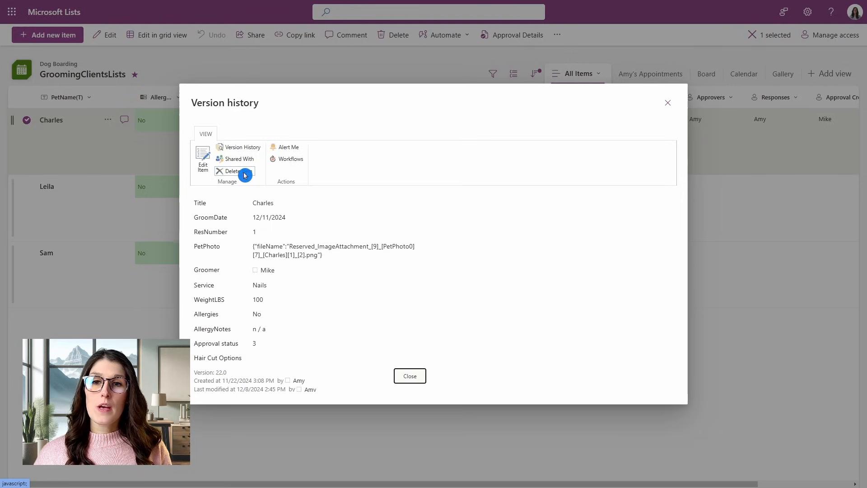
pyautogui.moveTo(408, 215)
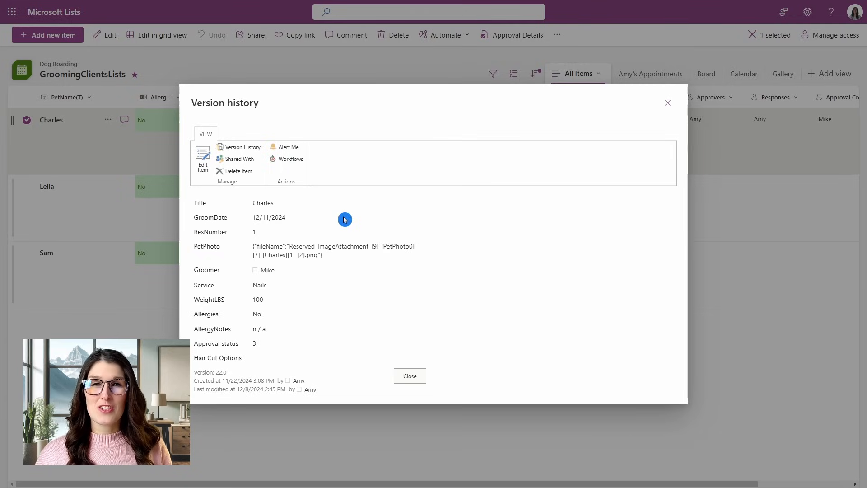
pyautogui.click(409, 375)
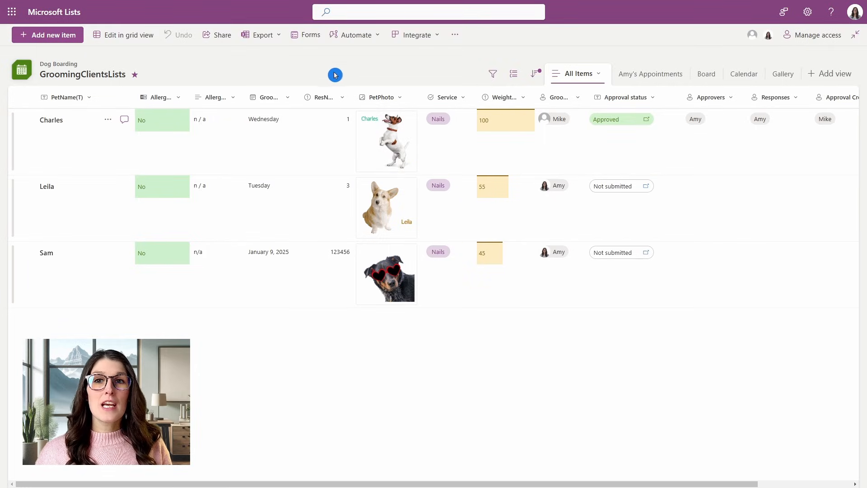
# Show the list's Forms panel with Untitled Form and Book Grooming.
pyautogui.click(305, 35)
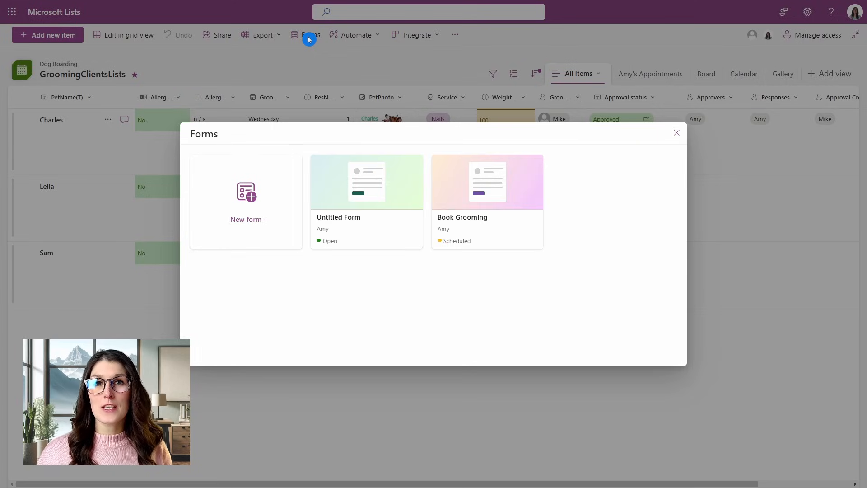
pyautogui.moveTo(310, 63)
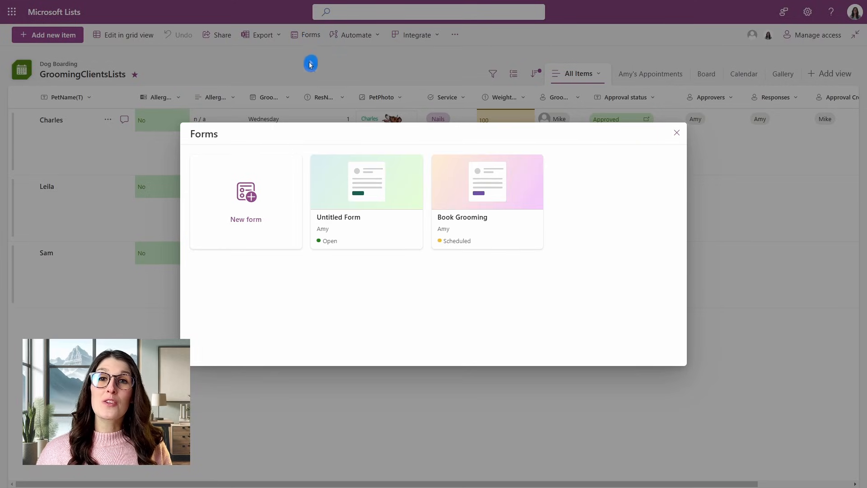